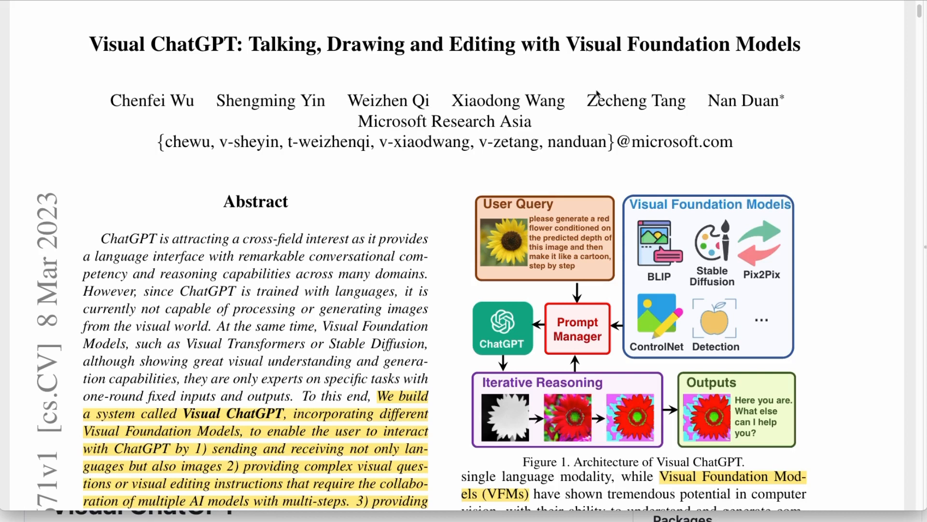
mouse_move(180, 48)
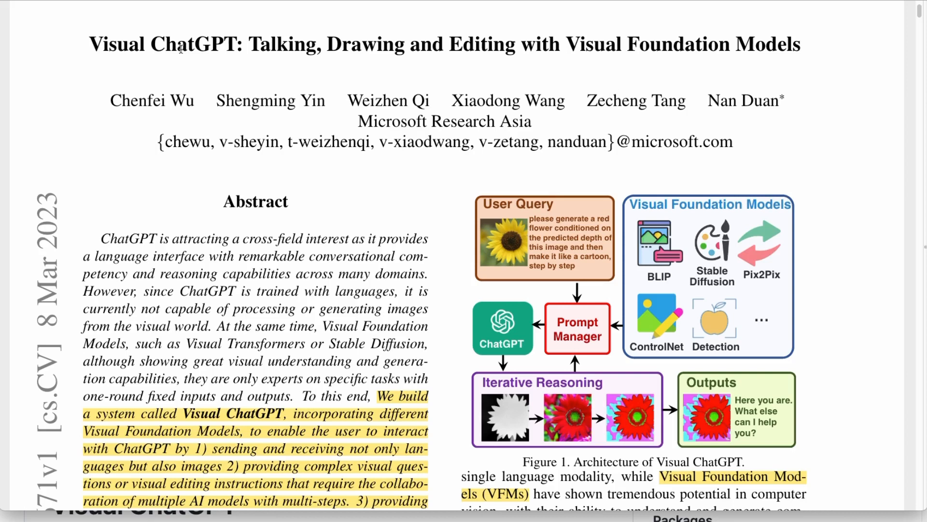
mouse_move(340, 147)
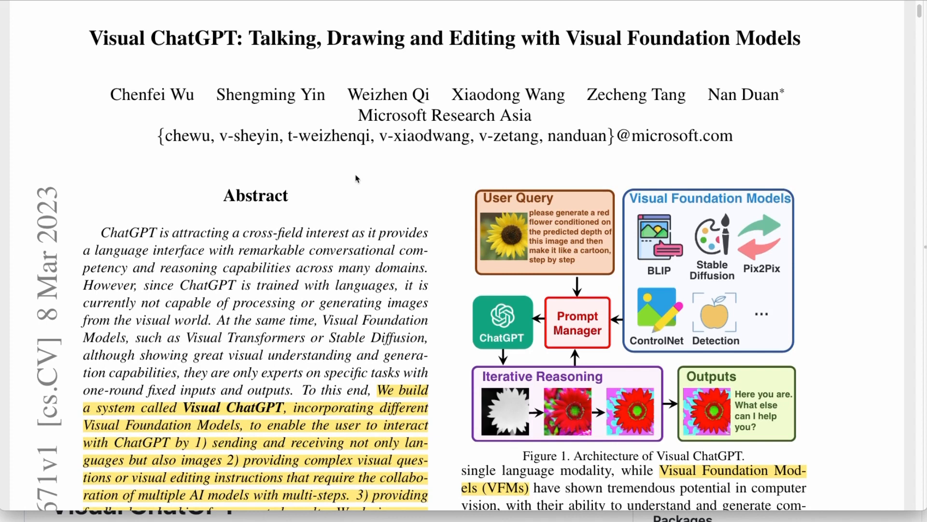
mouse_move(567, 244)
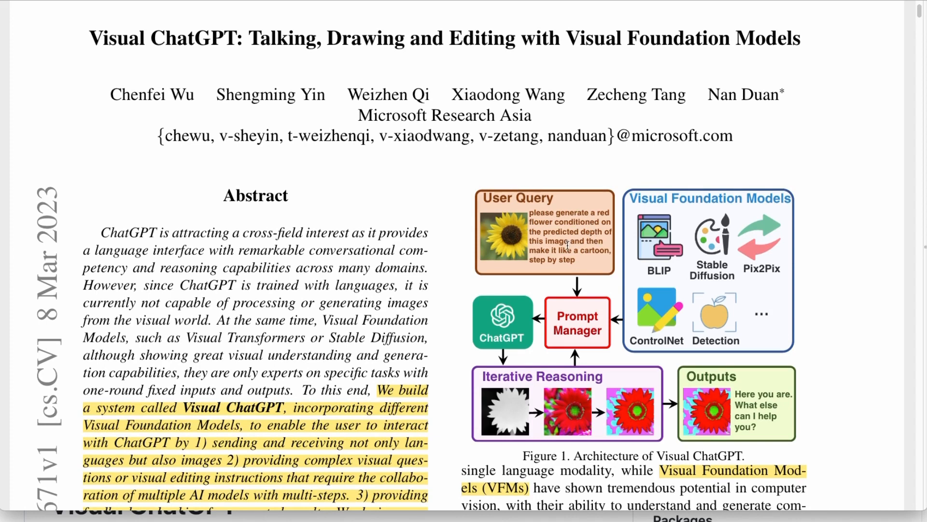
mouse_move(540, 235)
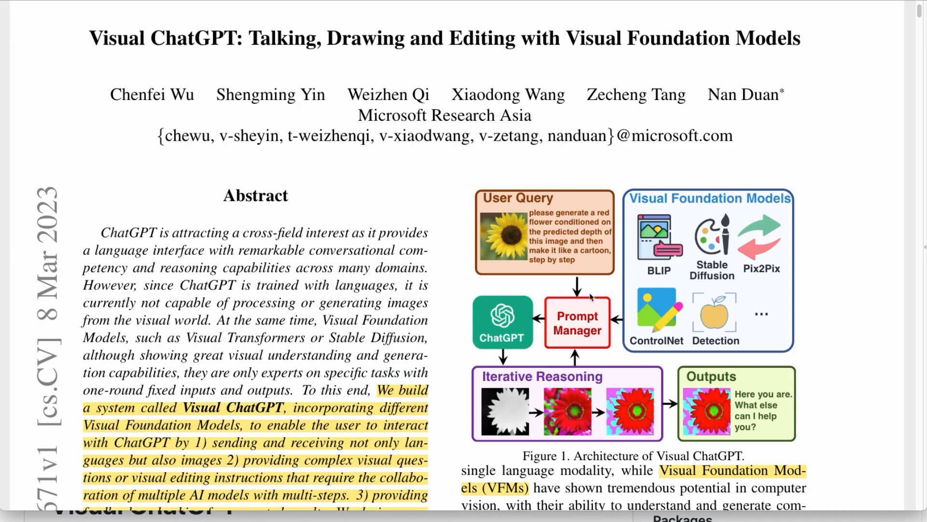
mouse_move(639, 326)
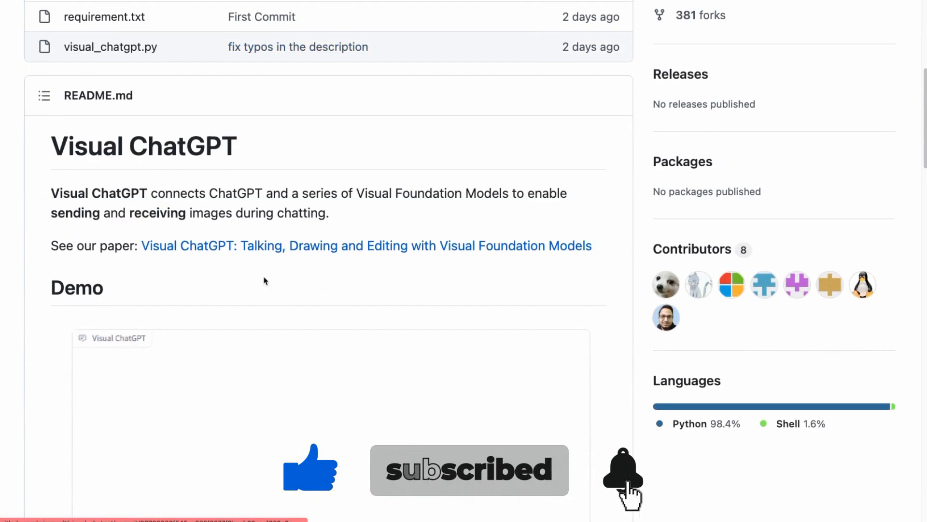
Step: Enter the prompt 'make a picture of a cute cat' in the Visual ChatGPT chat
scroll("down", 3)
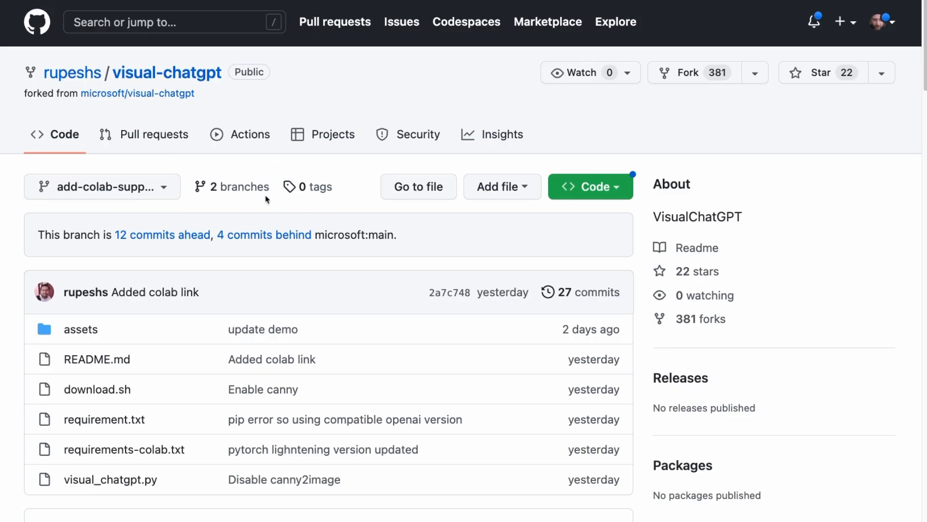
mouse_move(72, 72)
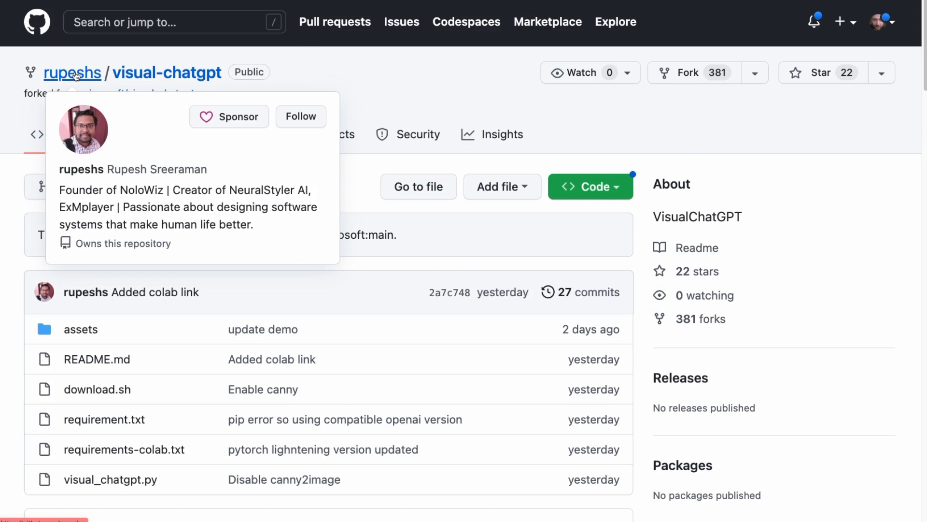
mouse_move(37, 126)
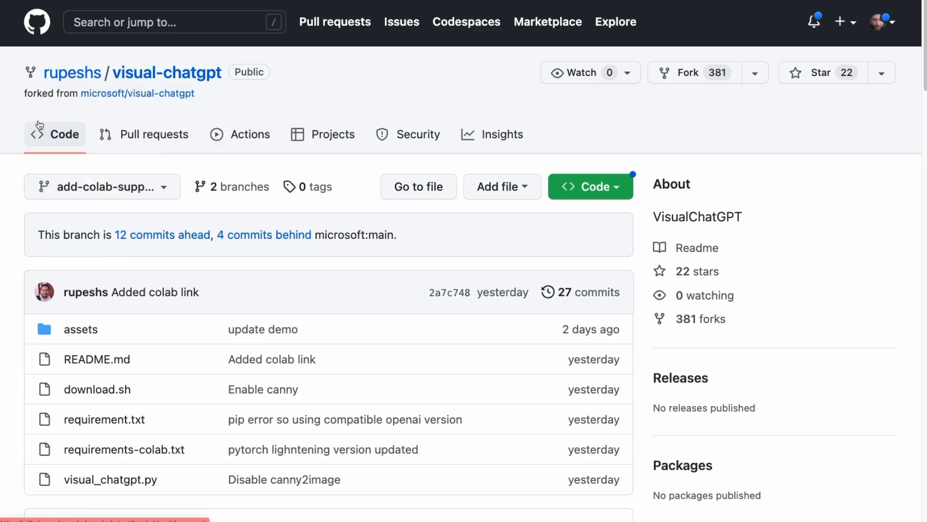
scroll("down", 3)
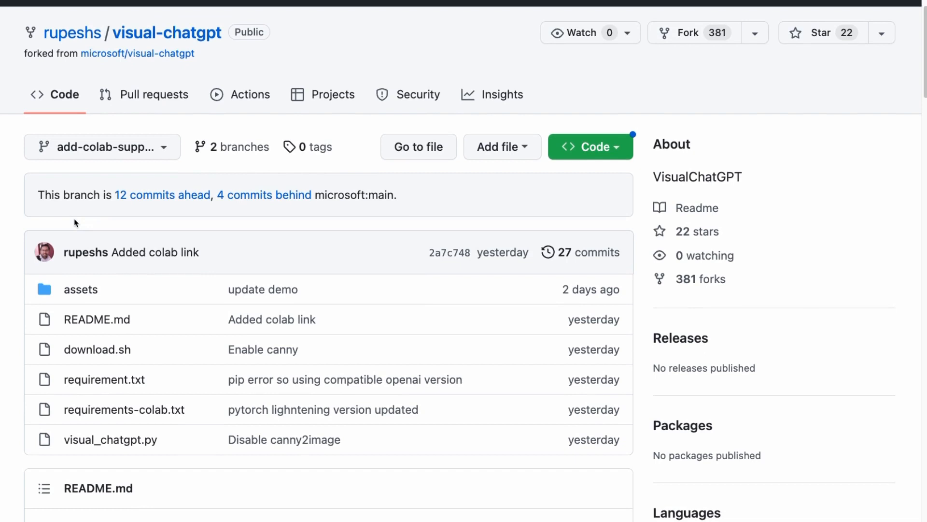
mouse_move(267, 306)
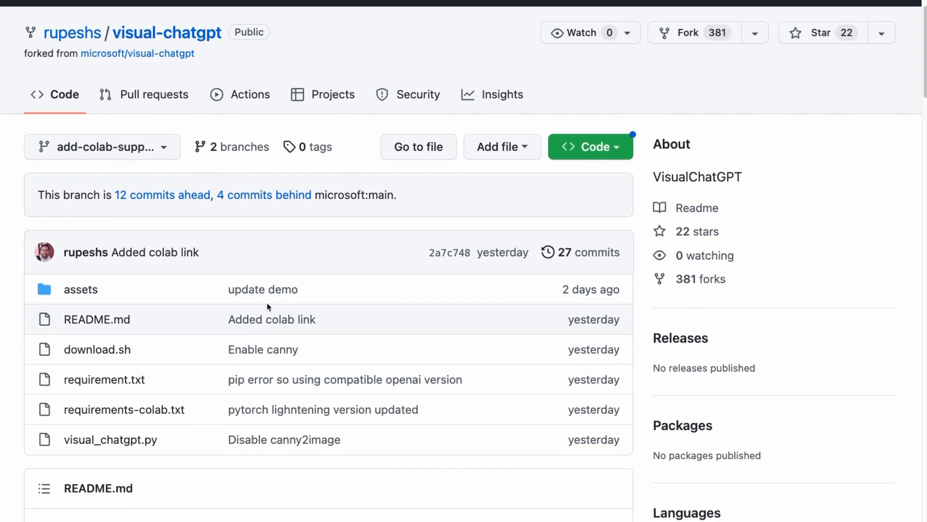
scroll("down", 3)
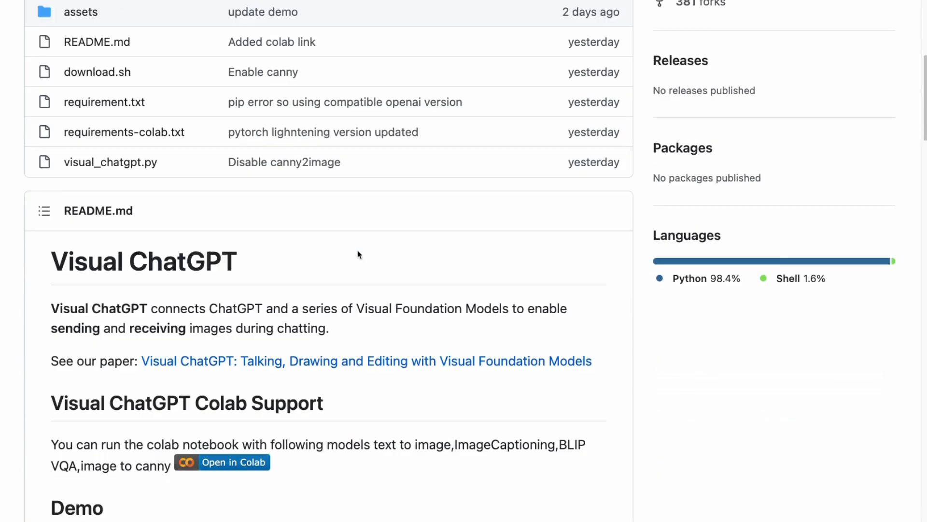
scroll("down", 3)
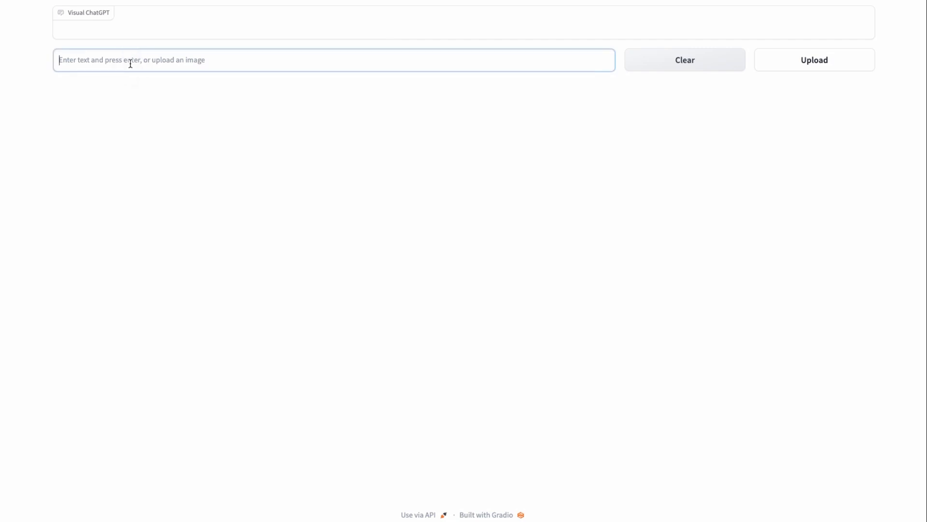
type("make a picture")
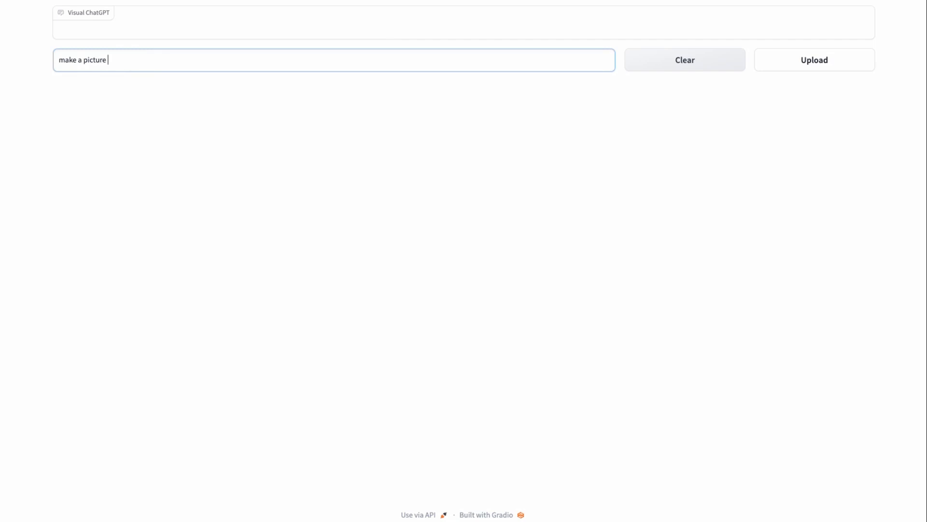
type("of a cute ca")
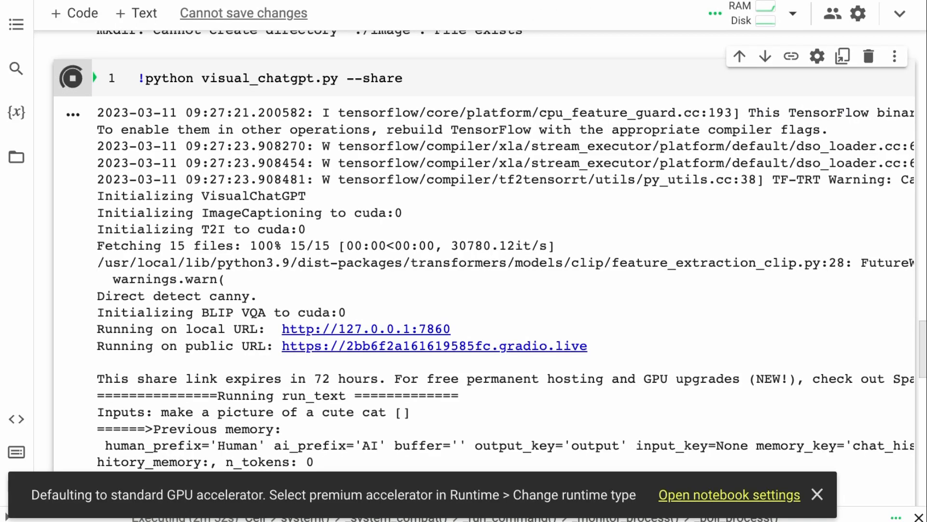
scroll("down", 3)
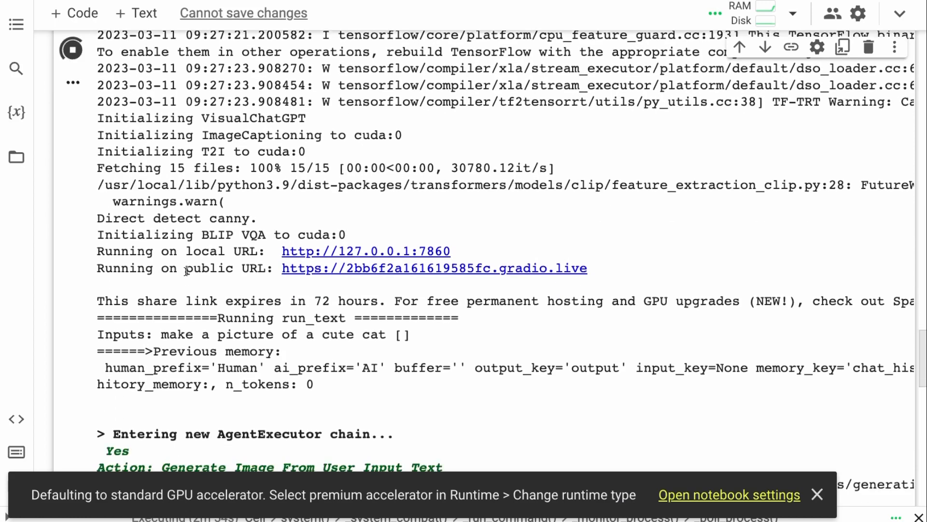
scroll("down", 3)
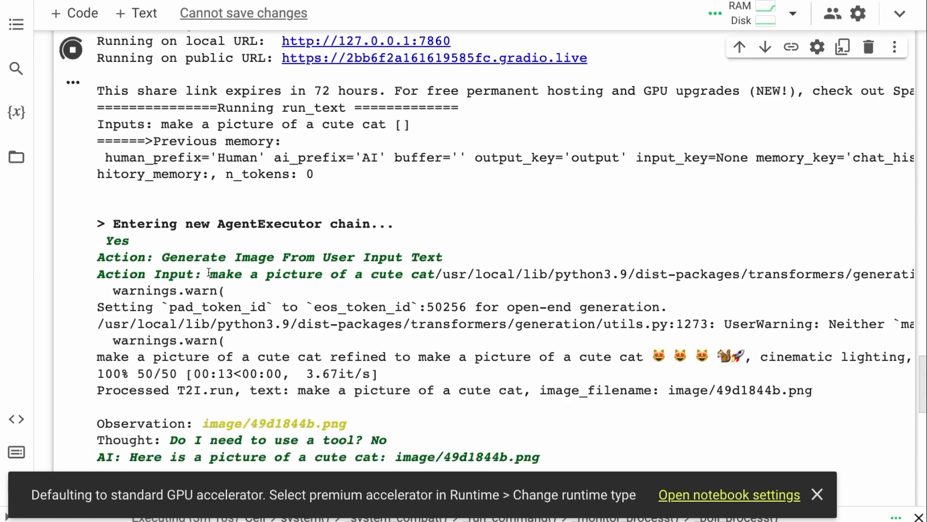
mouse_move(137, 350)
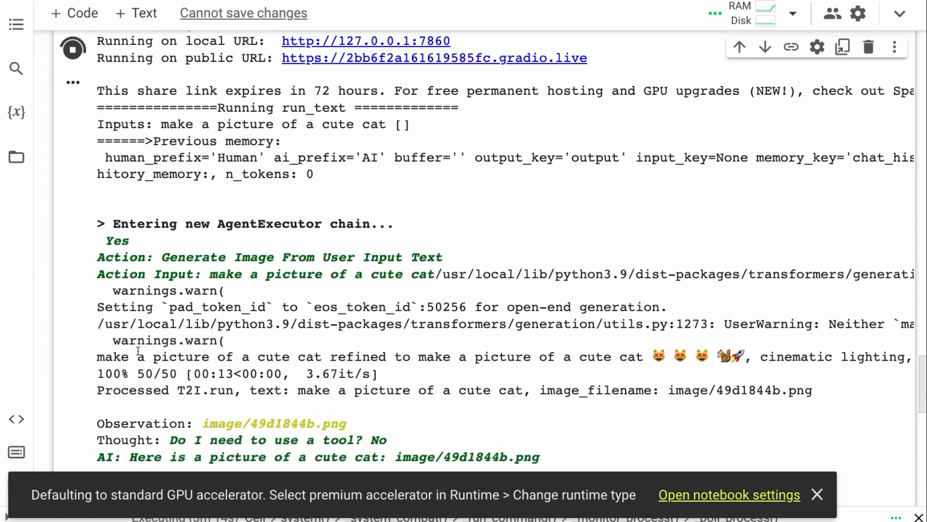
mouse_move(189, 356)
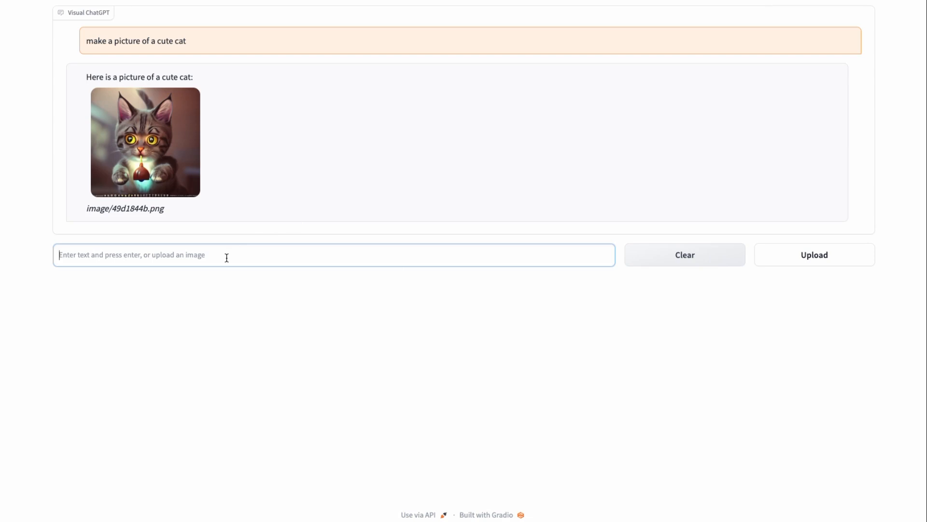
Step: Ask the cat's color, request a ginger cat instead, then ask what the ginger cat wears
type("what c")
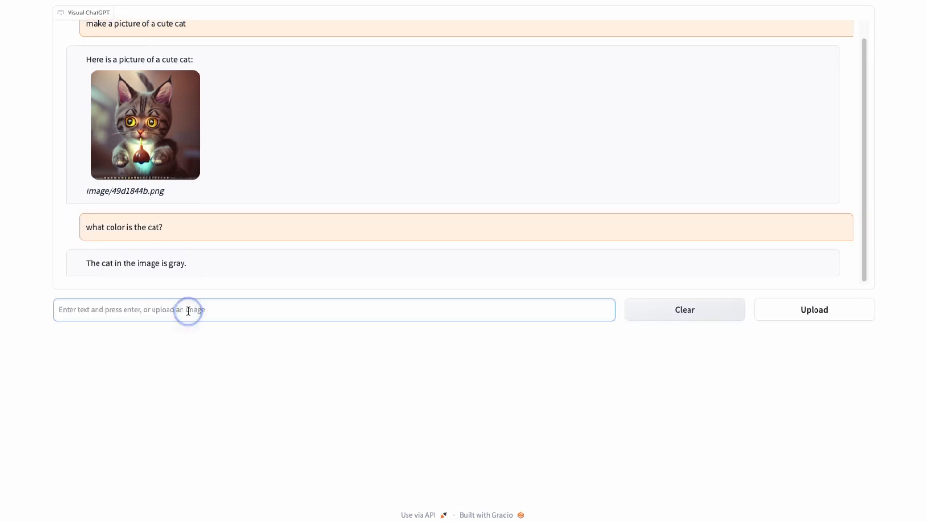
type("can you change the")
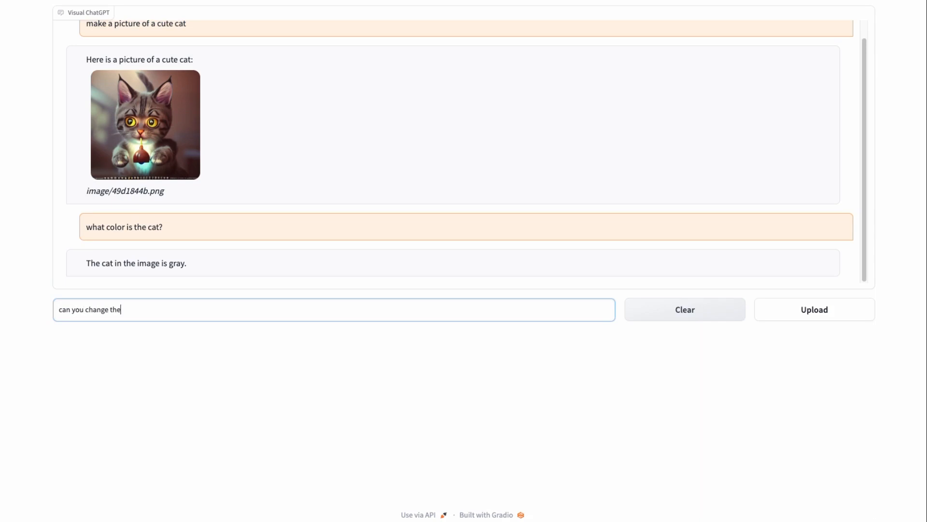
type("cat to be")
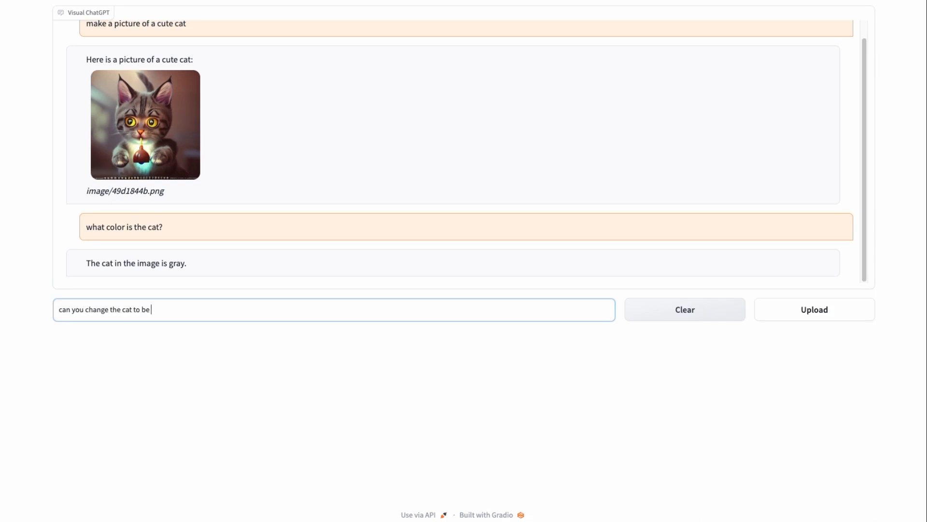
type("a gin")
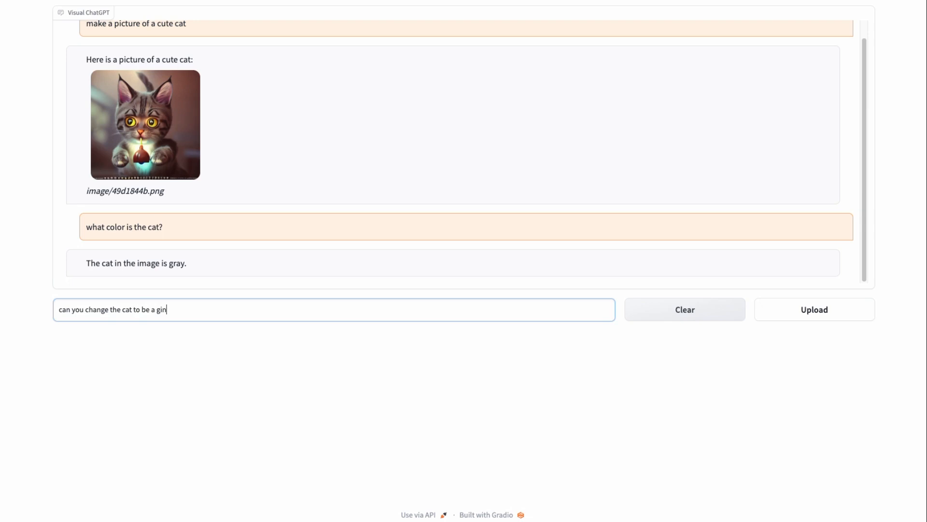
key("Enter")
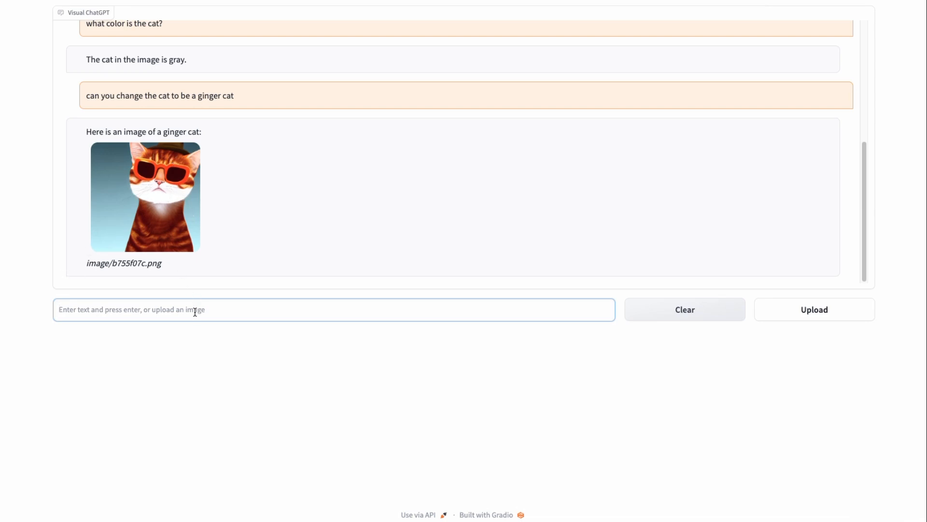
type("what is the")
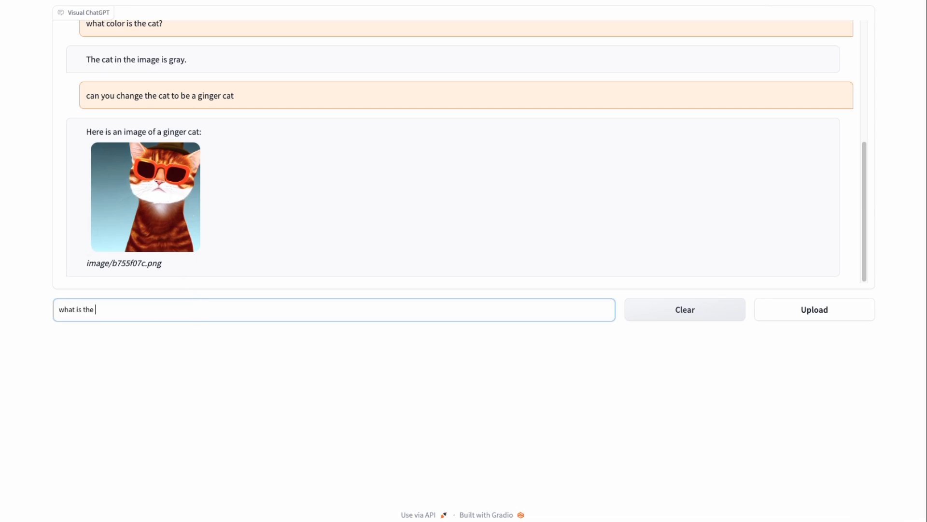
type("ginger cat we")
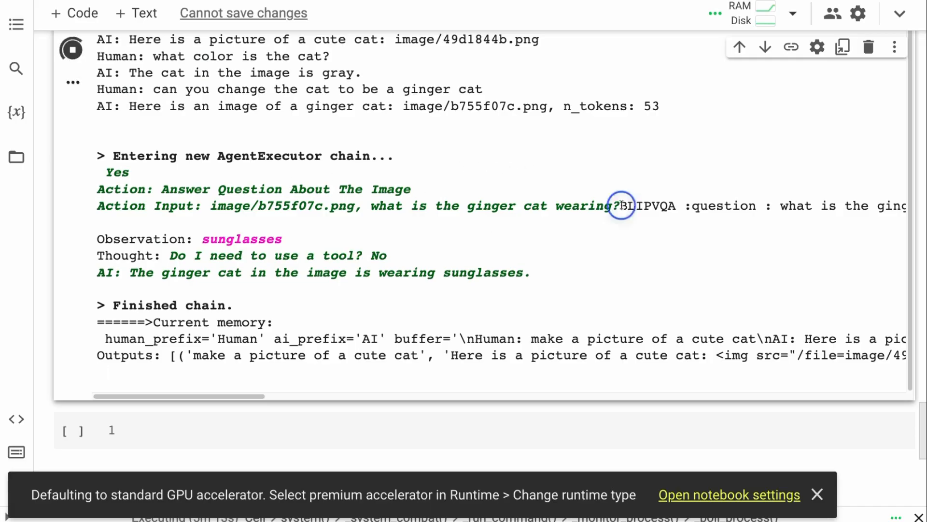
double_click(646, 206)
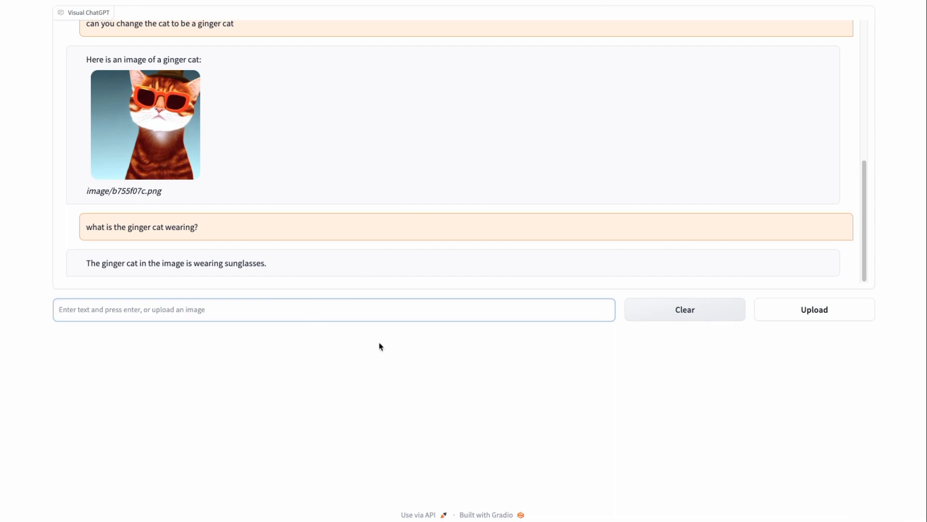
Step: Begin the question 'what is in the b…' about the ginger cat image
type("what is in the b")
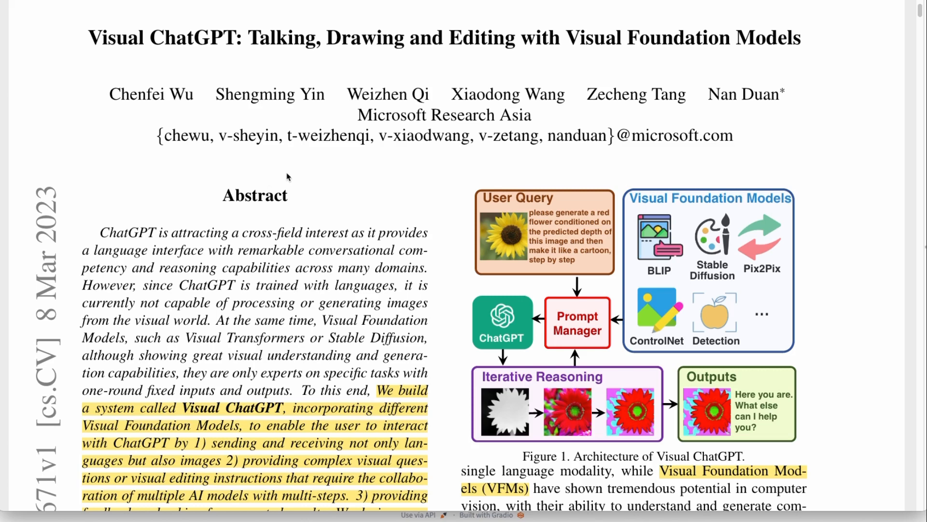
mouse_move(698, 197)
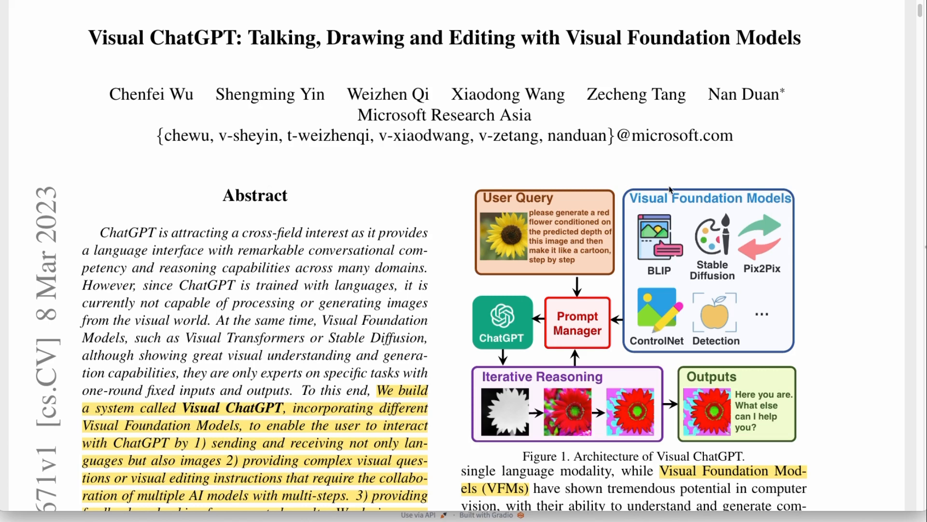
mouse_move(766, 201)
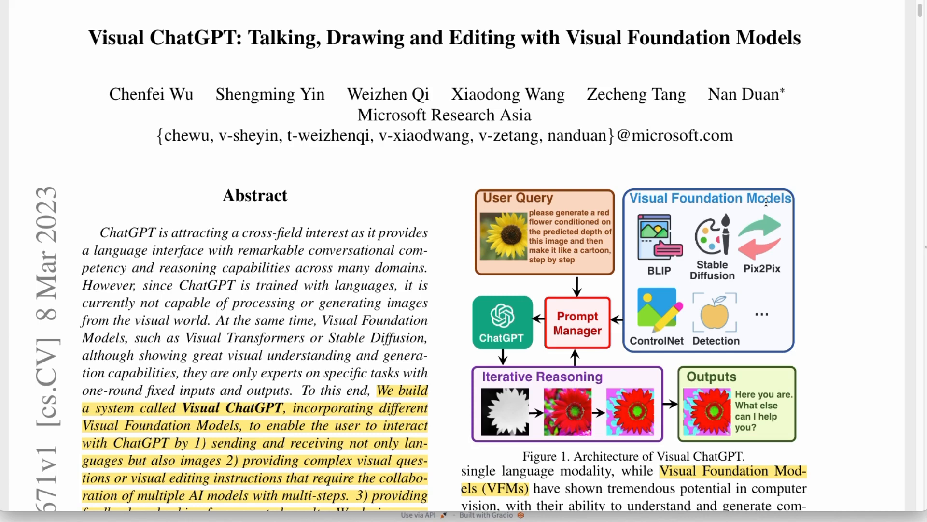
mouse_move(707, 231)
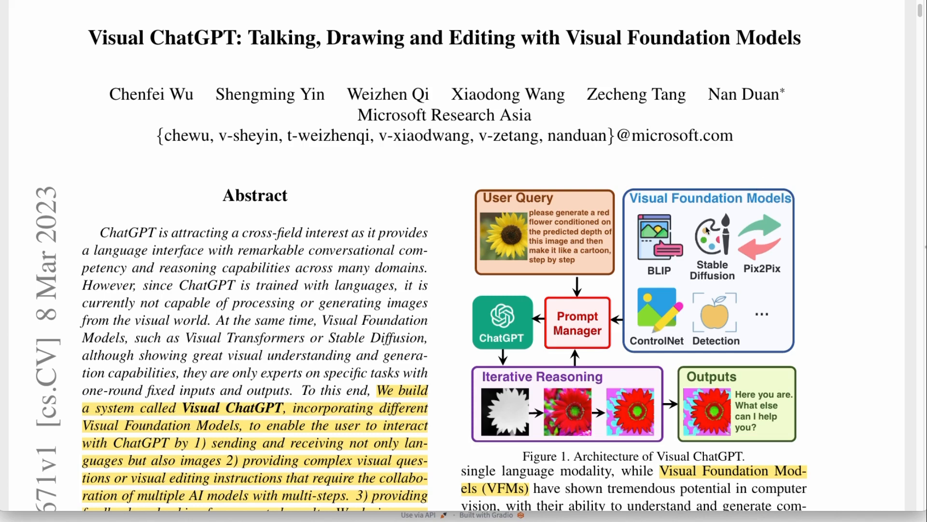
mouse_move(688, 287)
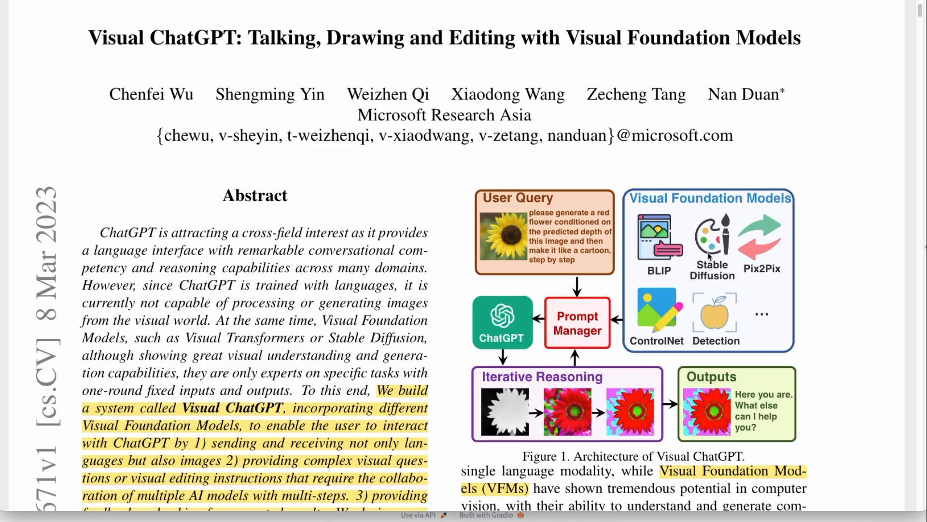
mouse_move(662, 316)
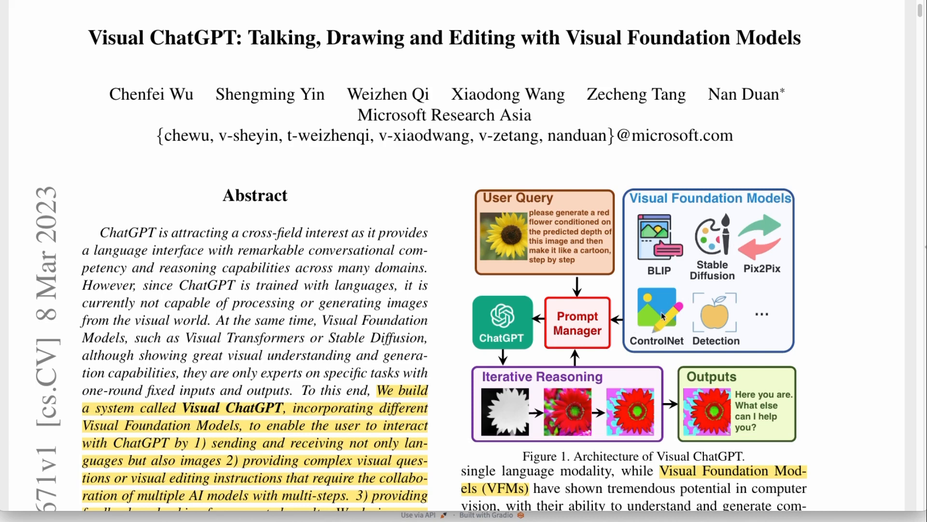
mouse_move(707, 248)
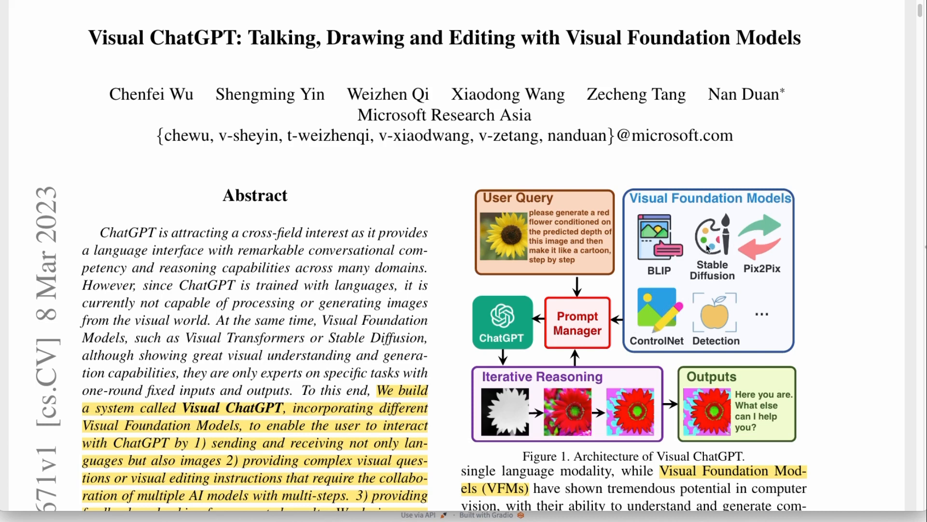
mouse_move(770, 227)
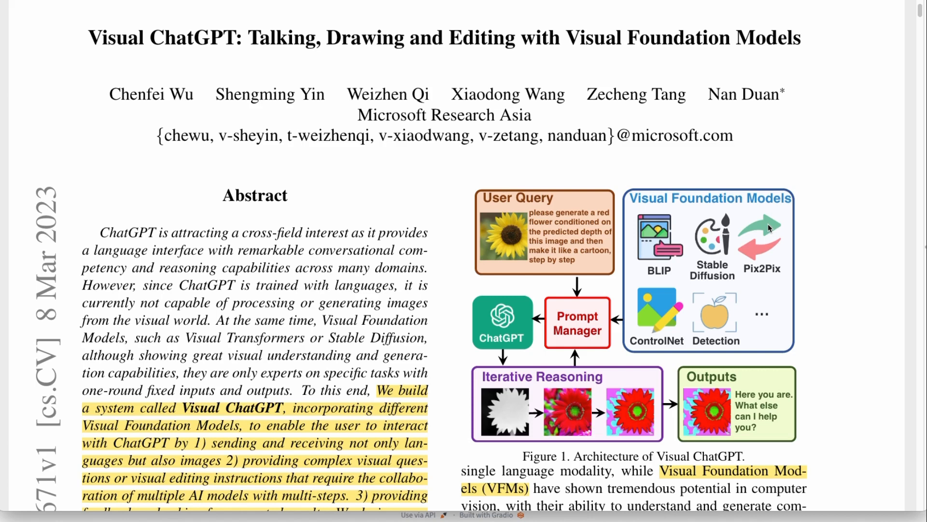
mouse_move(646, 300)
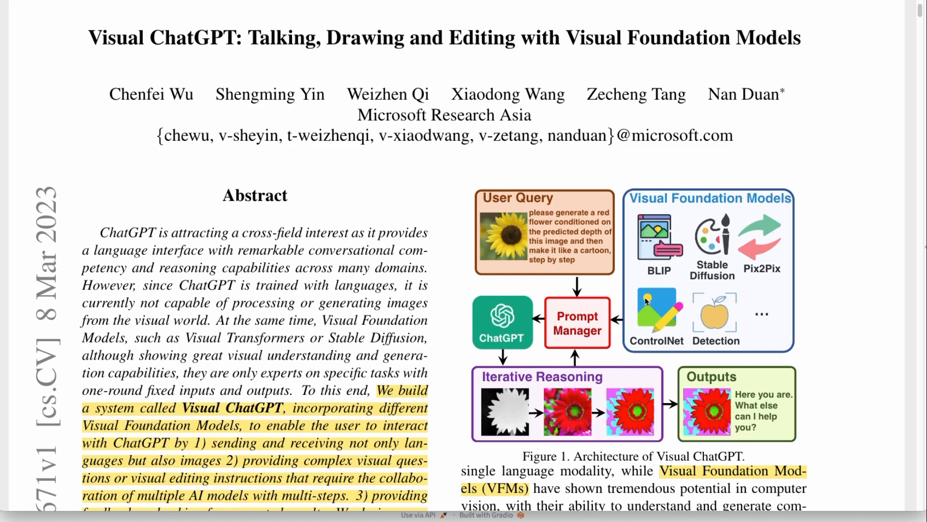
mouse_move(648, 301)
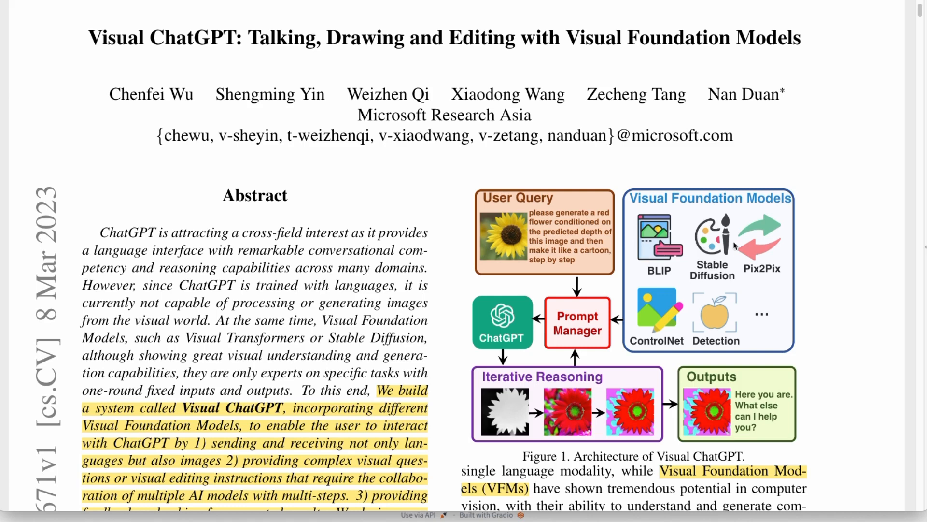
mouse_move(747, 309)
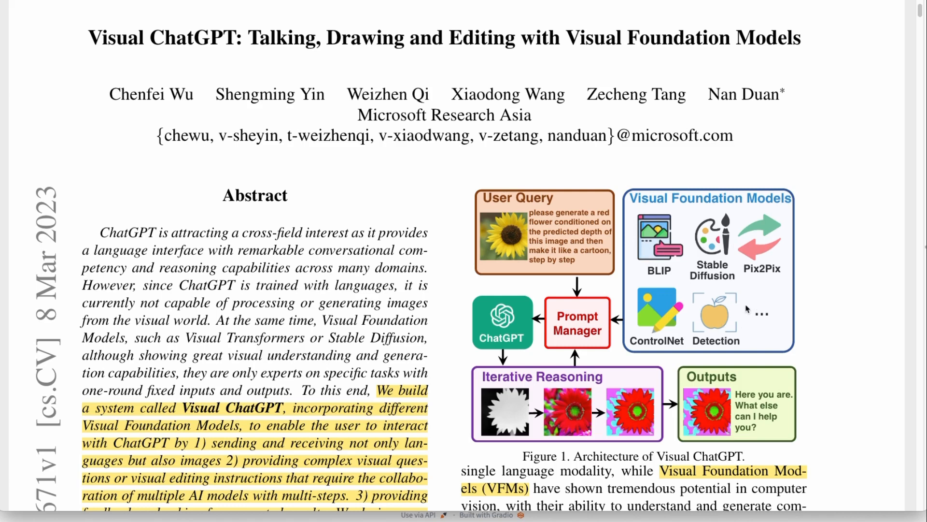
Step: Scroll the paper from the abstract and Figure 1 to Figure 2's dialogue overview
scroll("down", 3)
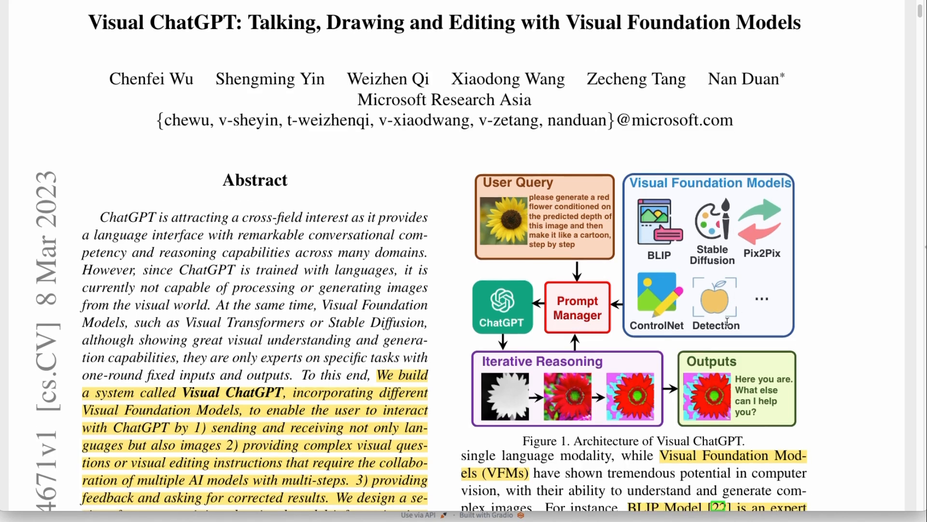
mouse_move(617, 210)
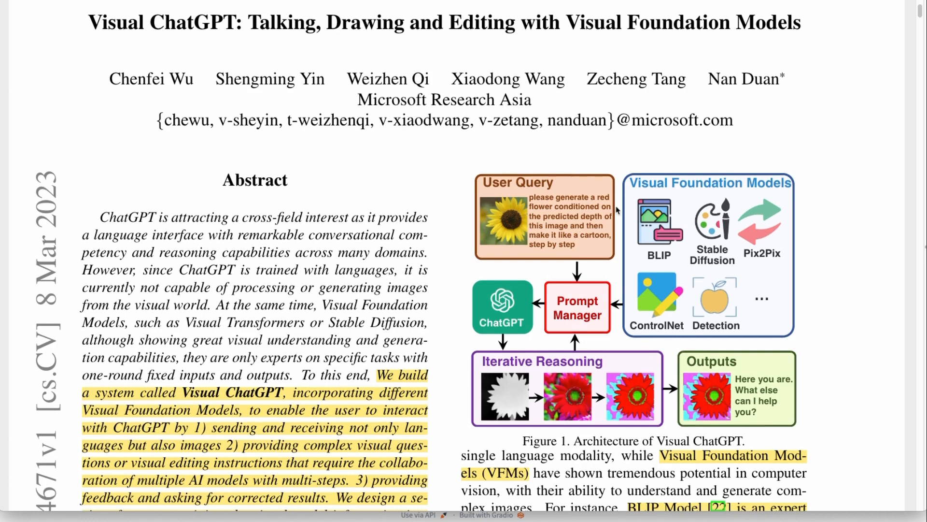
mouse_move(590, 276)
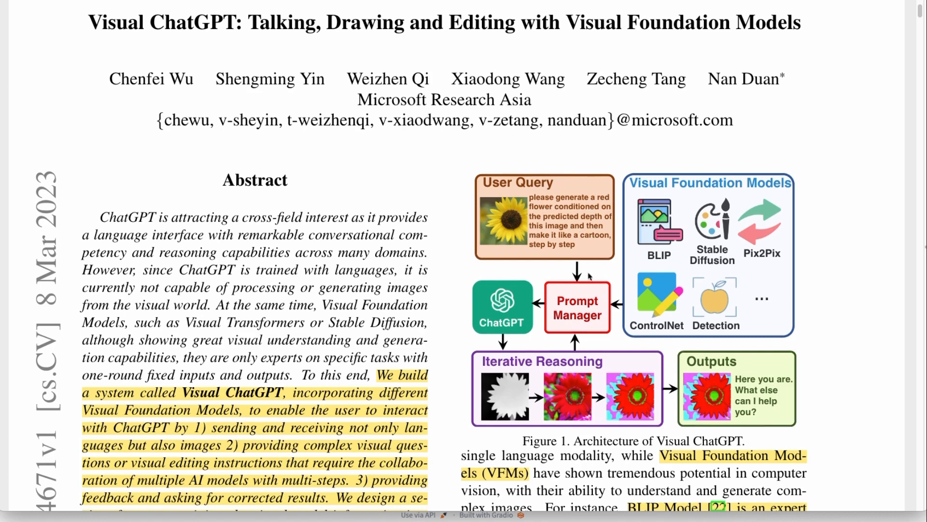
mouse_move(611, 266)
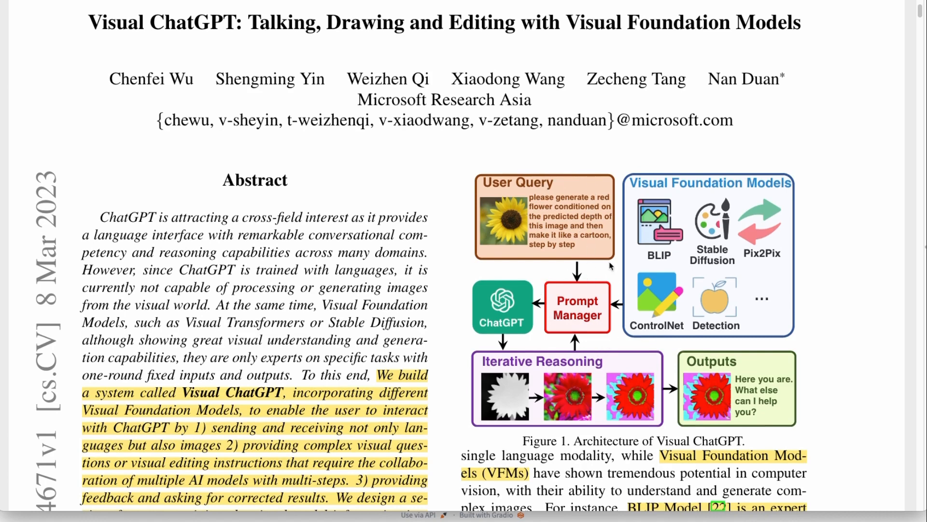
mouse_move(597, 287)
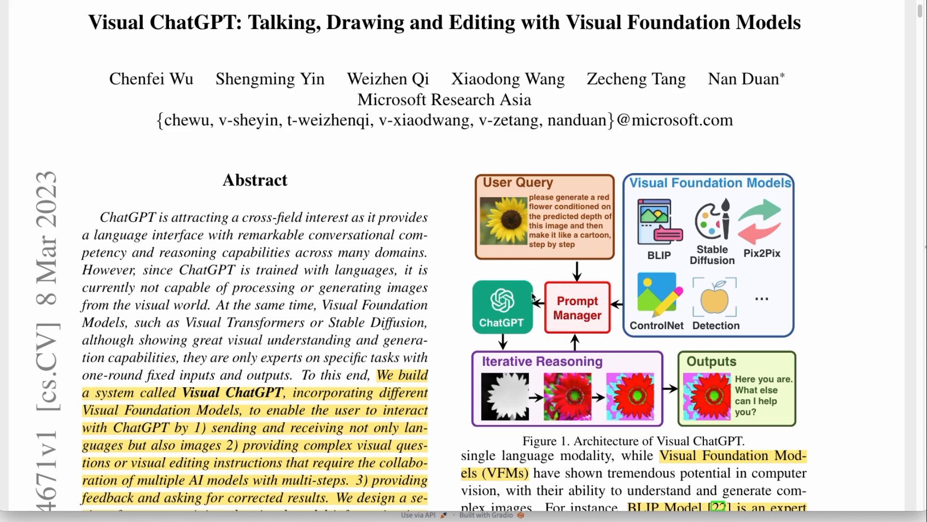
mouse_move(581, 279)
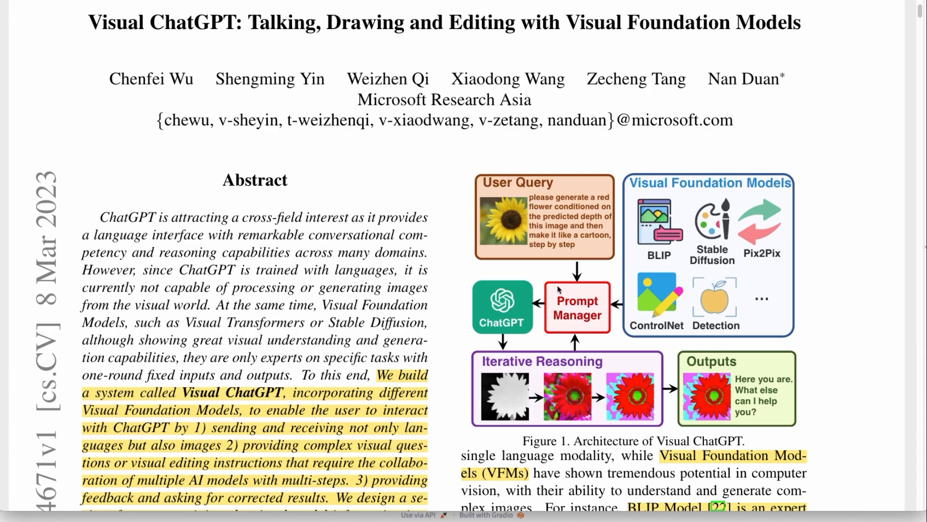
mouse_move(425, 361)
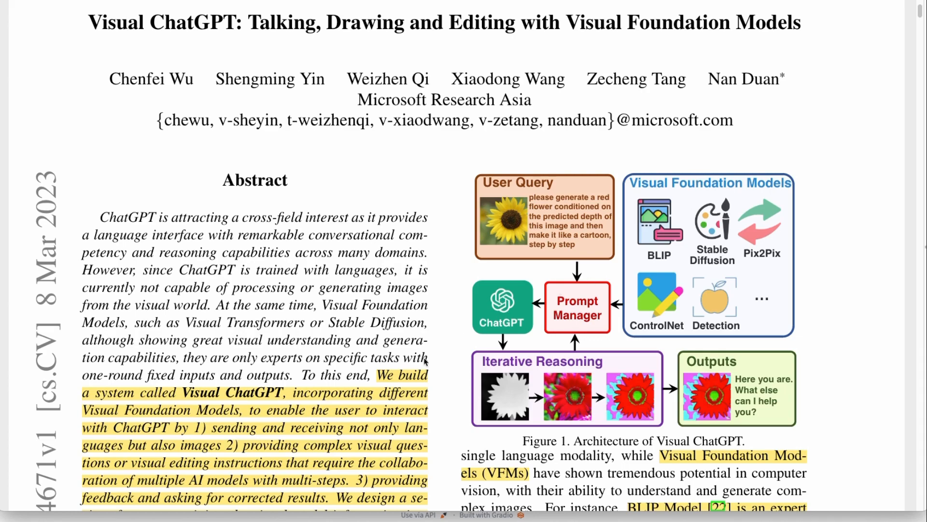
scroll("down", 3)
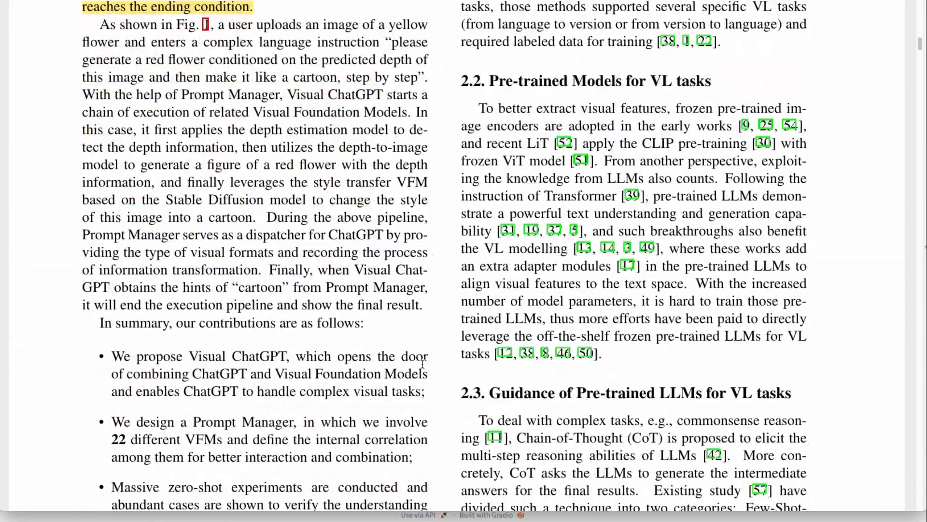
scroll("down", 3)
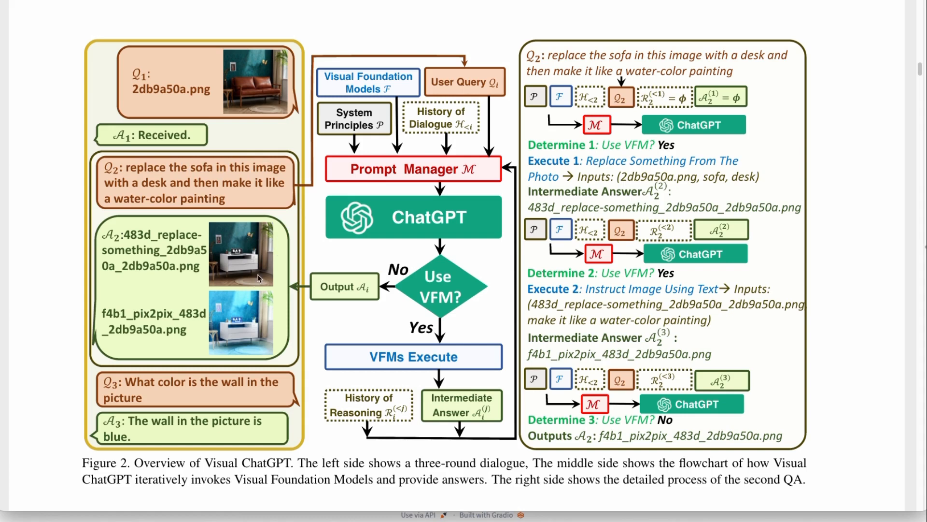
Step: Scroll to the Prompt Manager figure listing System Principles and VFM documents like BLIP VQA
scroll("down", 3)
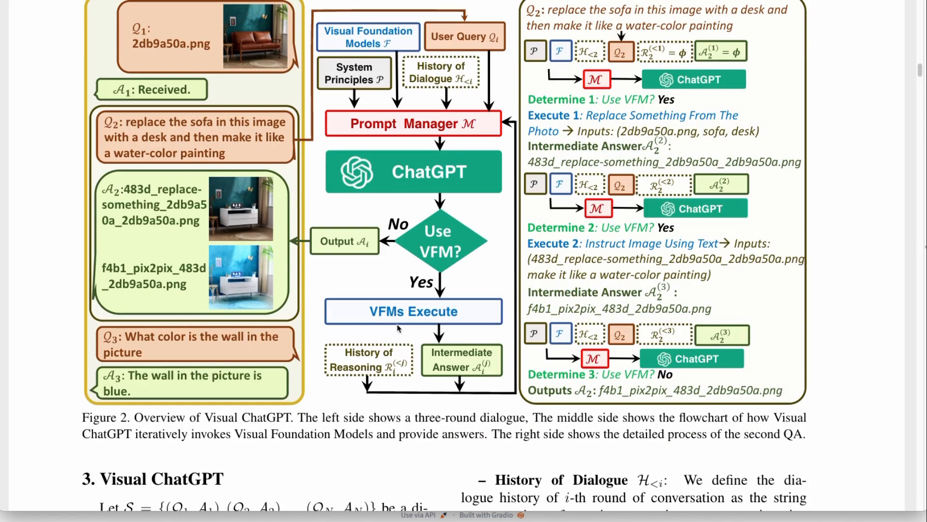
scroll("down", 3)
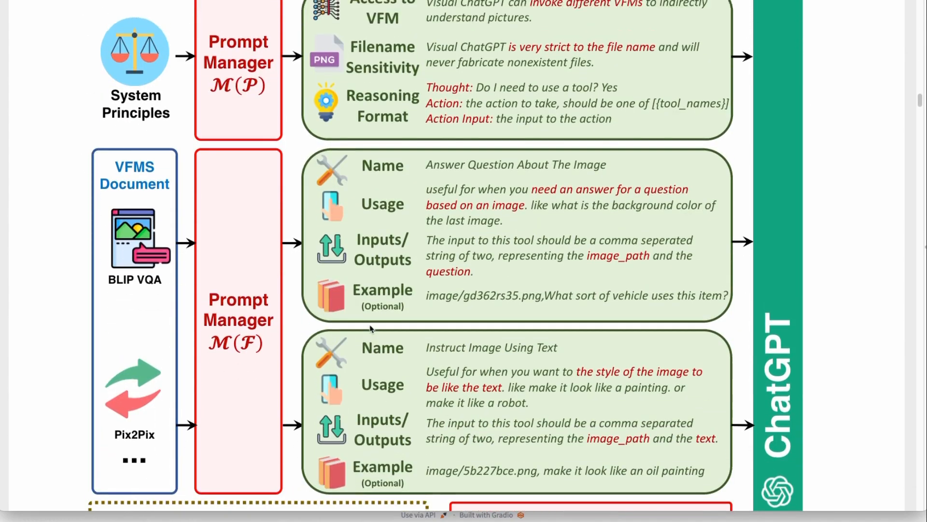
scroll("down", 3)
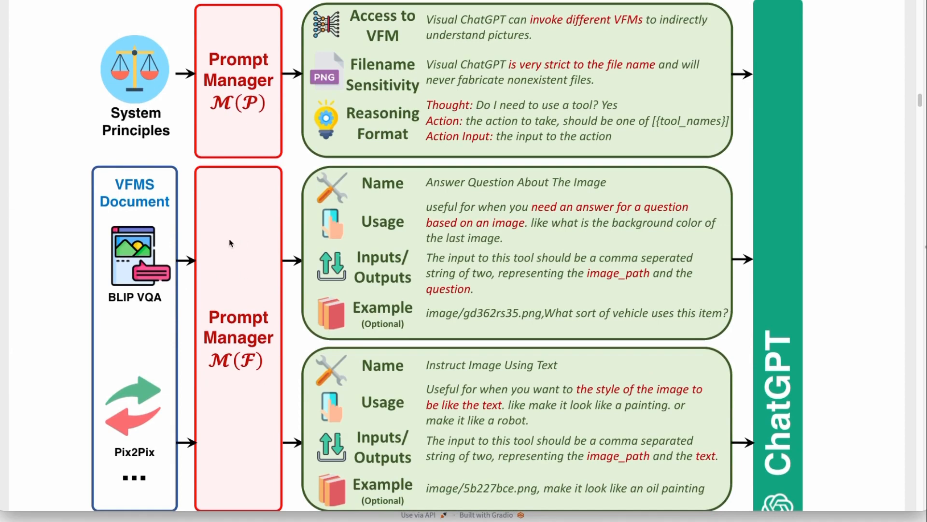
mouse_move(143, 284)
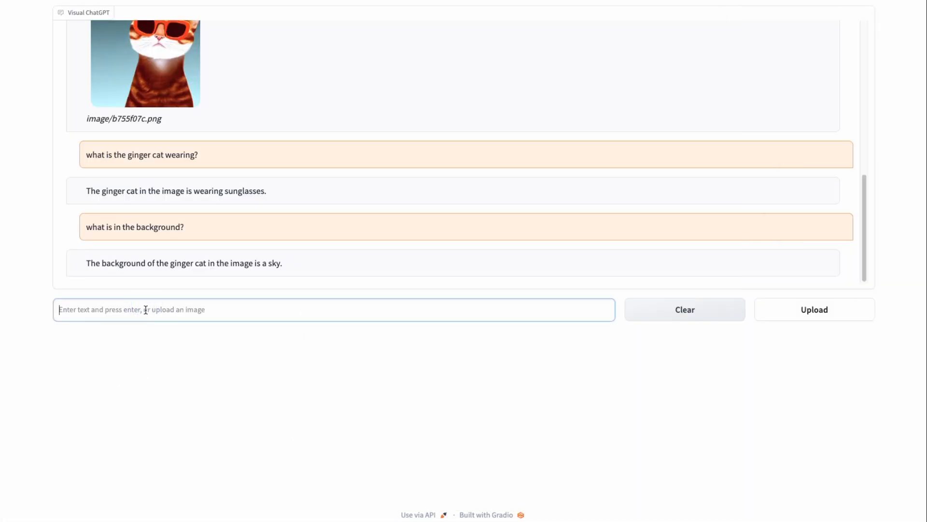
Step: Request 'make a picture of a sunset in New York City', then start a canny-edge request
type("make a picture of a sunset in")
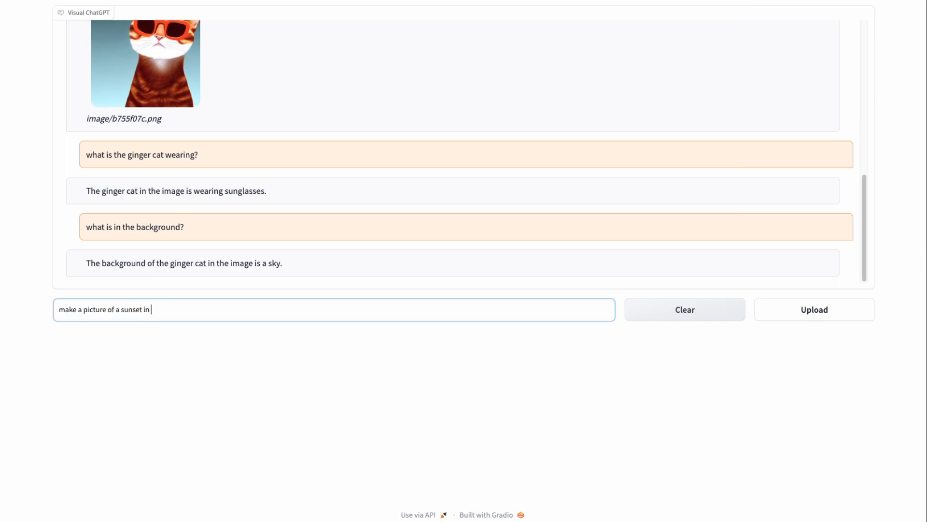
type("New York City")
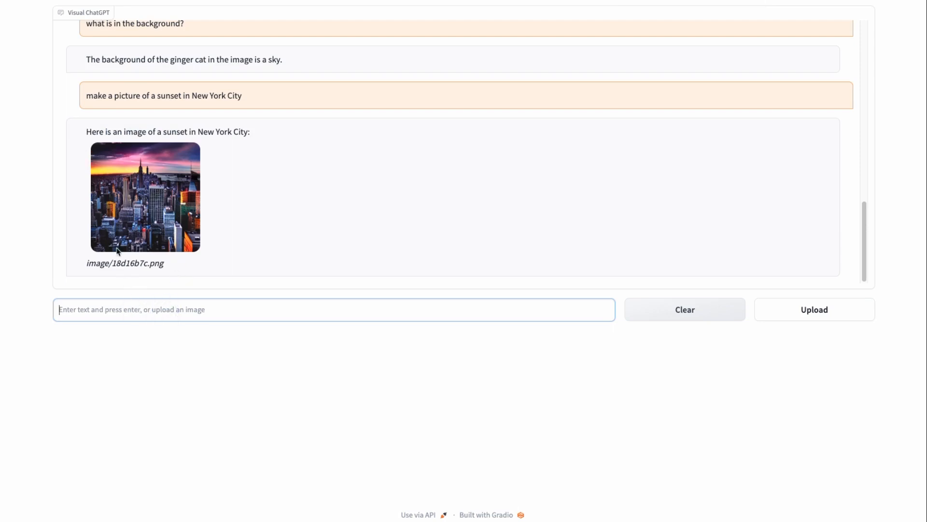
mouse_move(184, 179)
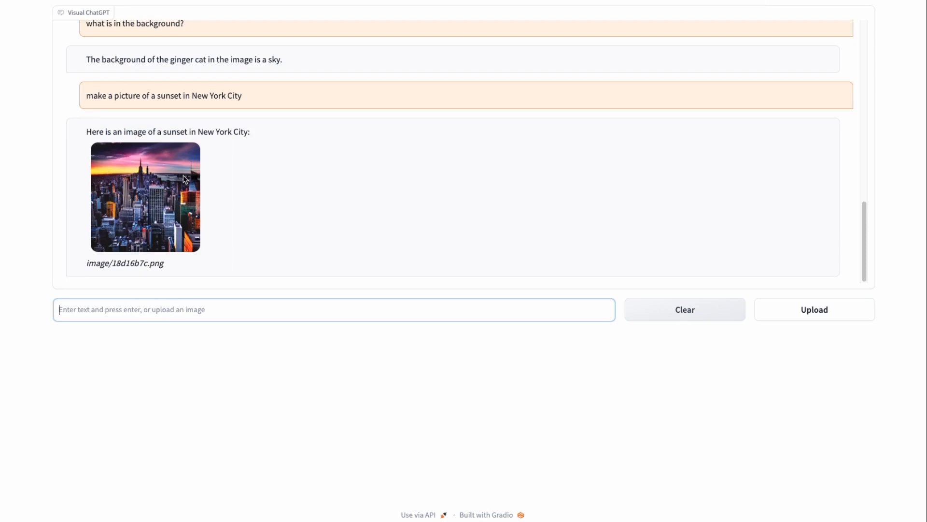
type("please get the the canny")
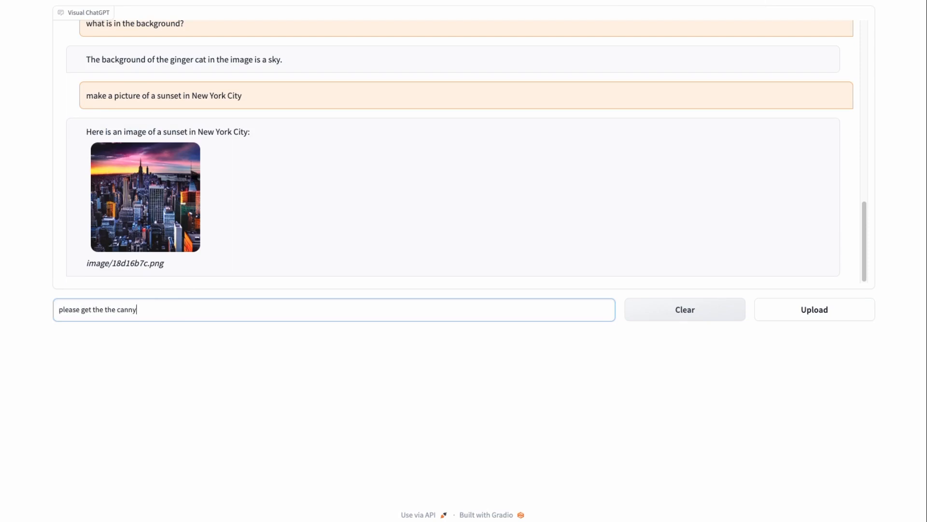
Step: Ask for 'canny edge detection of this image' and scroll through the edge result
type("edge detecti")
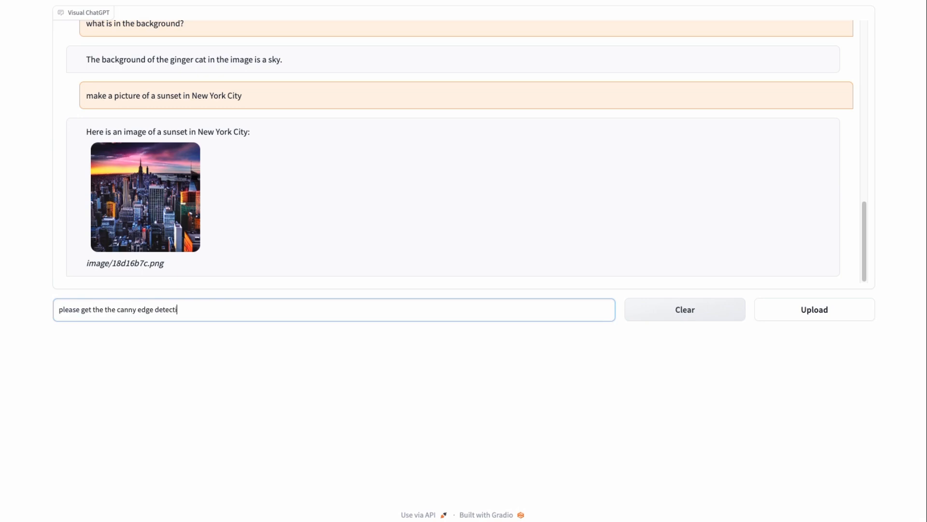
type("on of this image")
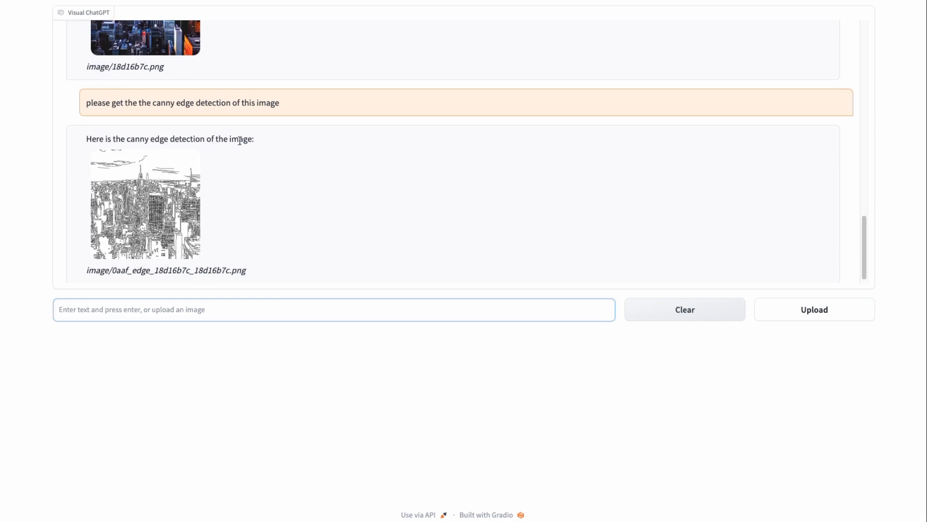
mouse_move(362, 224)
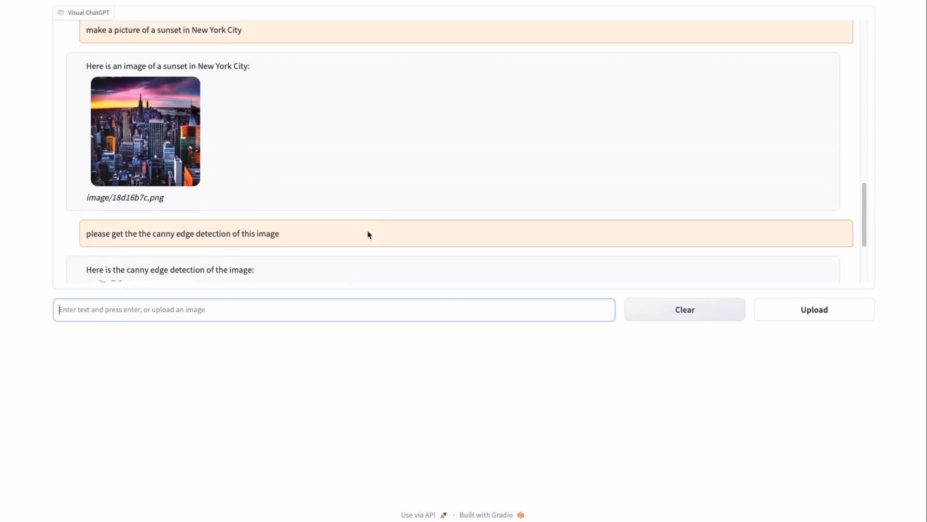
scroll("down", 3)
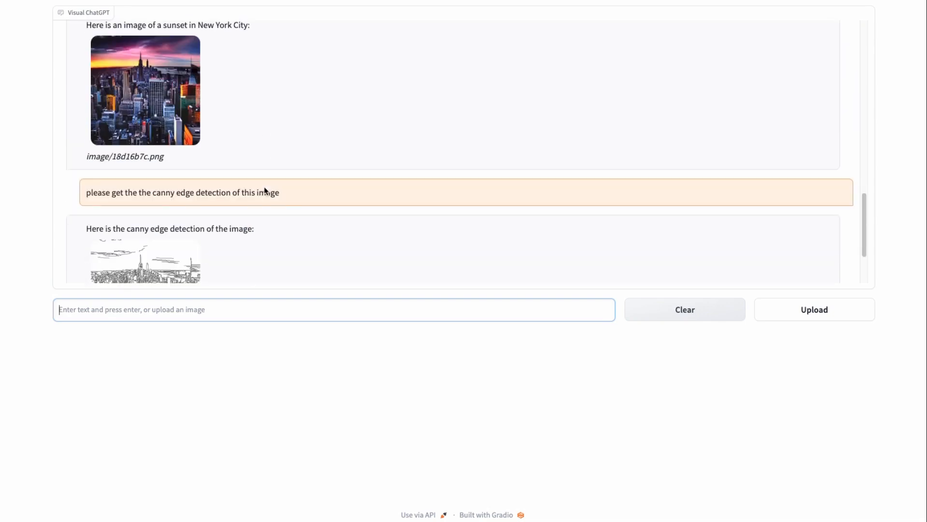
scroll("down", 3)
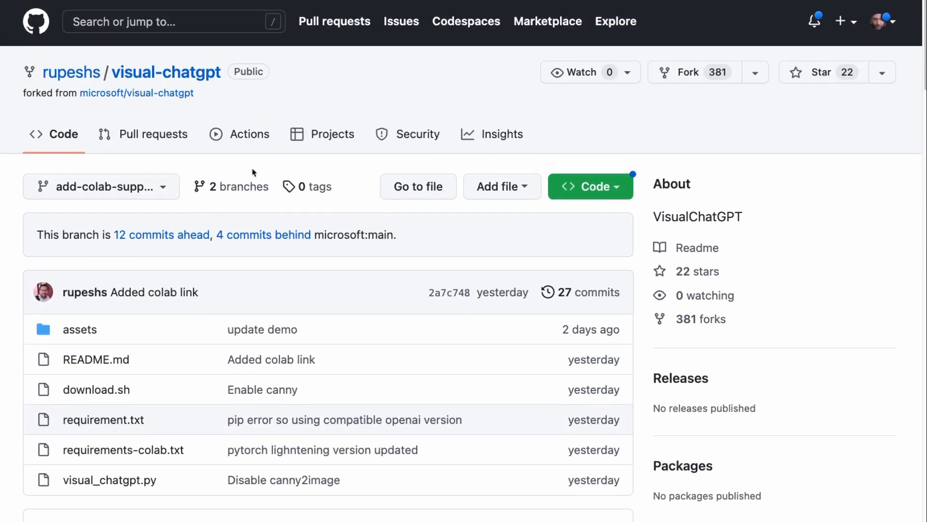
mouse_move(160, 86)
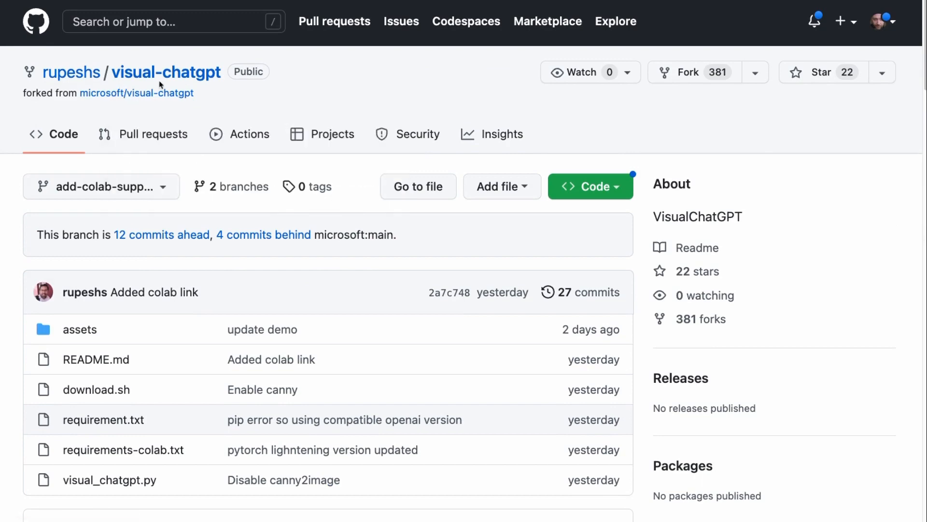
Step: Scroll the visual-chatgpt fork page down to the README's Colab support section
scroll("down", 3)
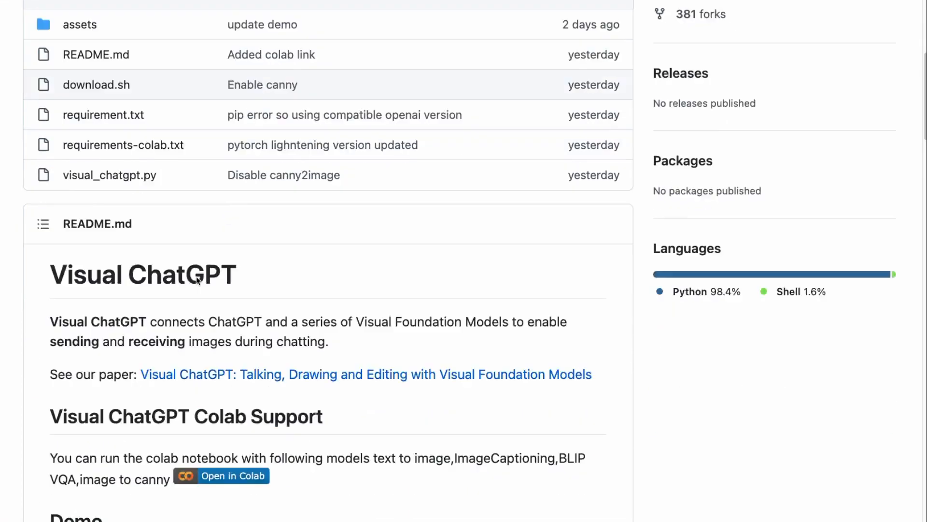
scroll("down", 3)
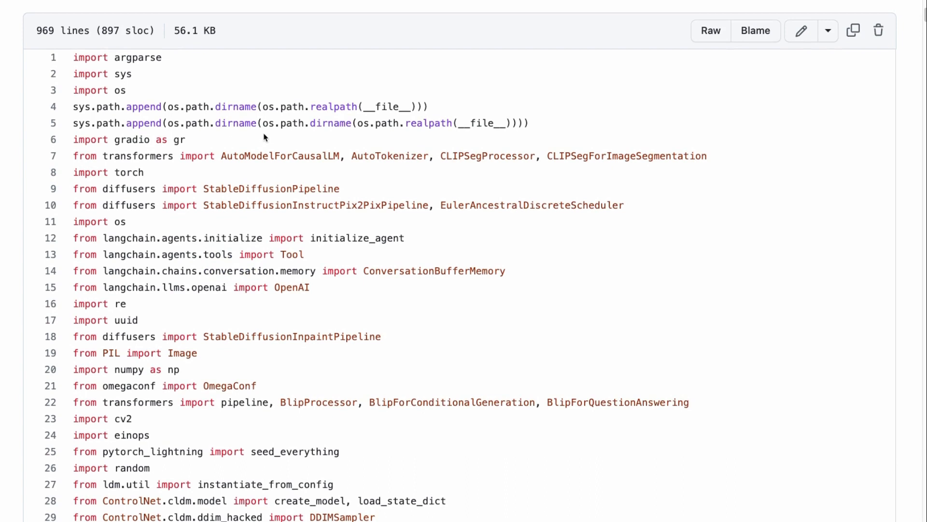
mouse_move(283, 155)
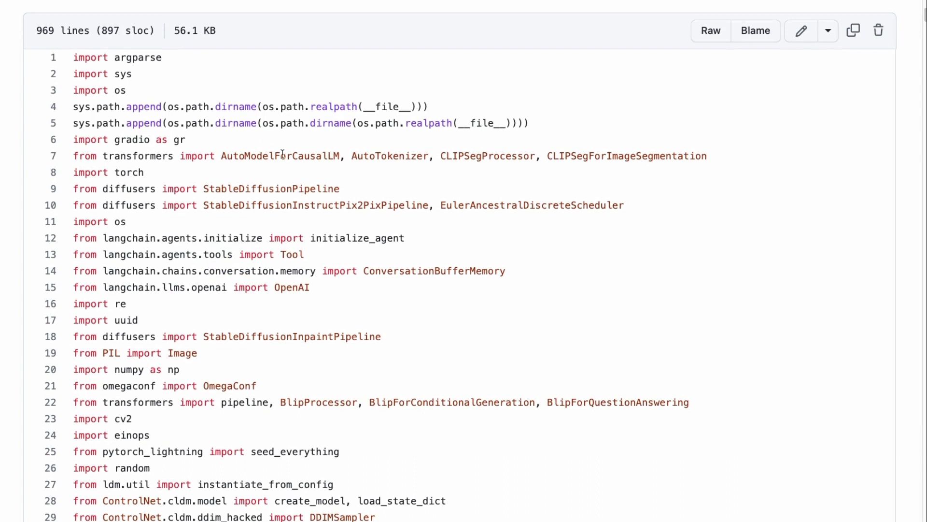
double_click(271, 189)
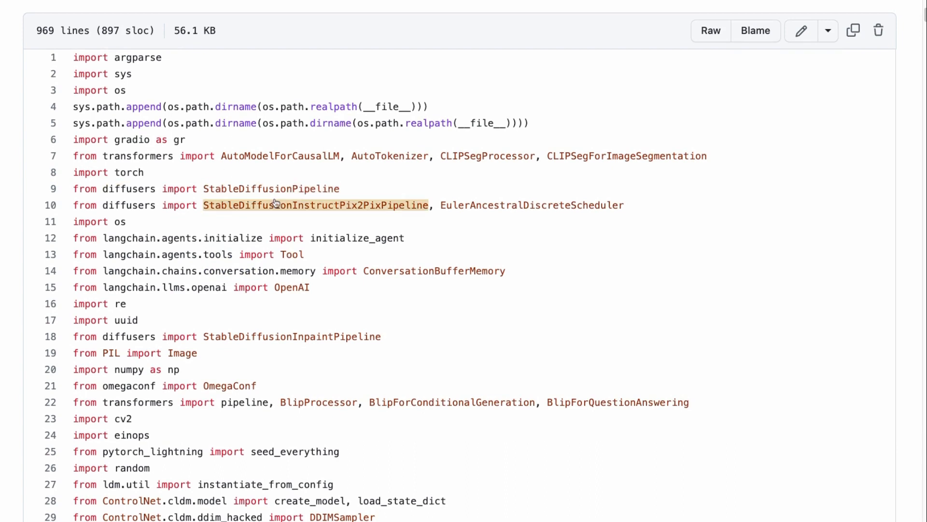
mouse_move(337, 205)
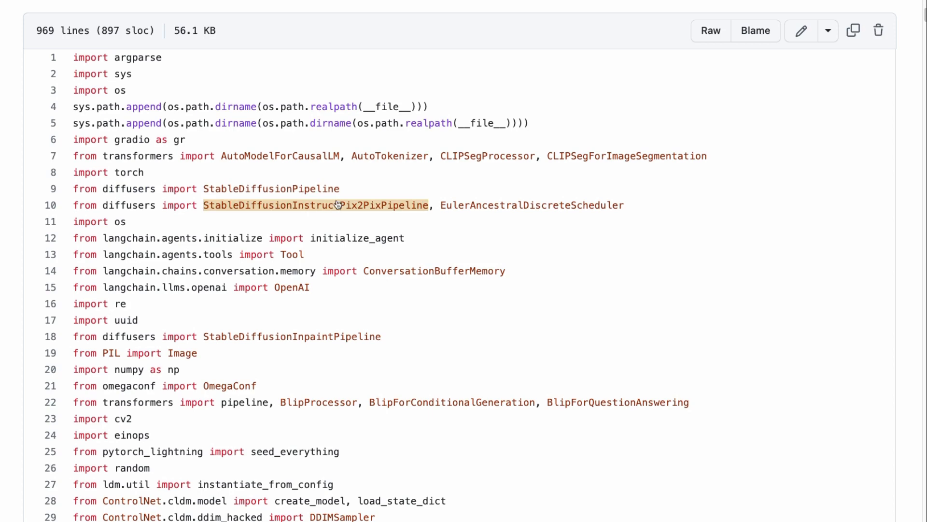
mouse_move(384, 205)
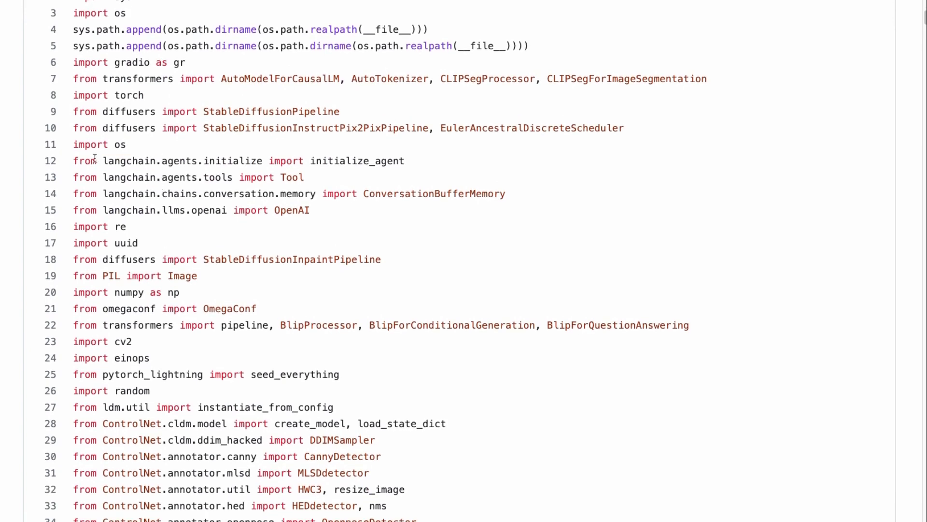
double_click(131, 160)
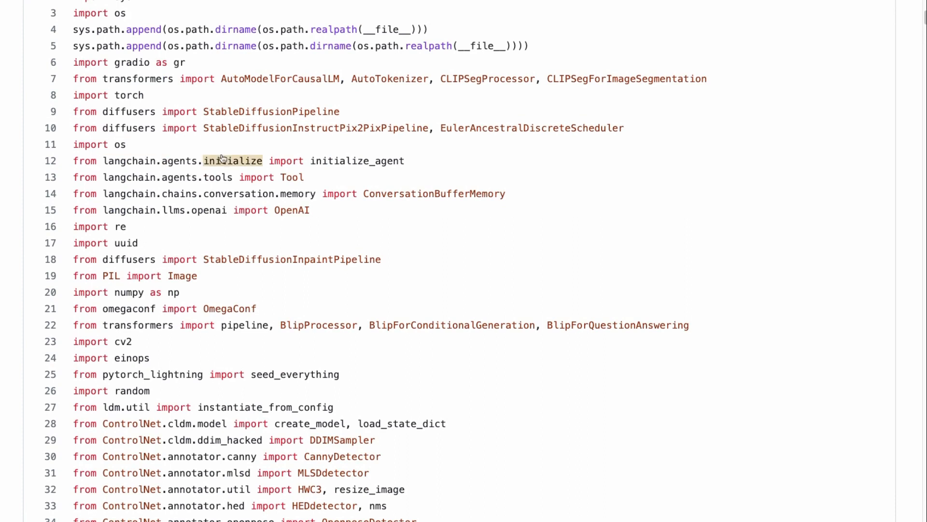
double_click(217, 177)
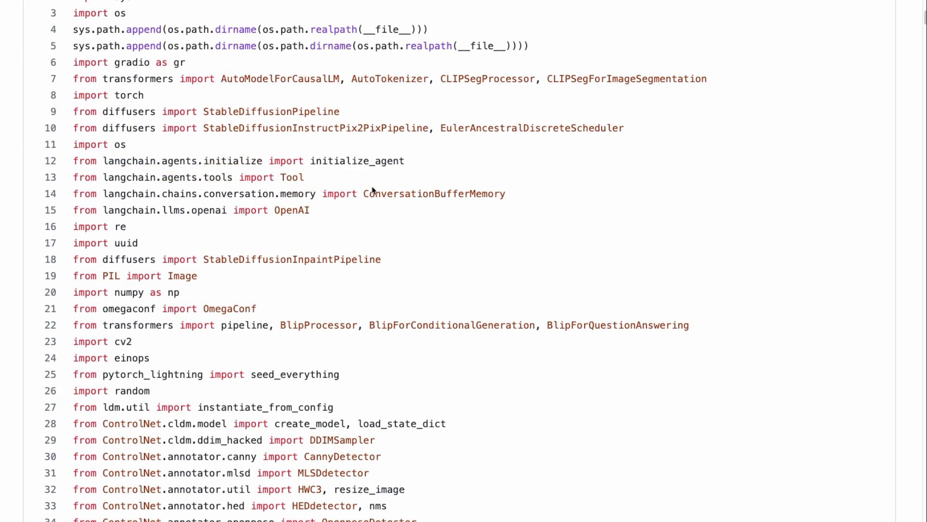
double_click(434, 193)
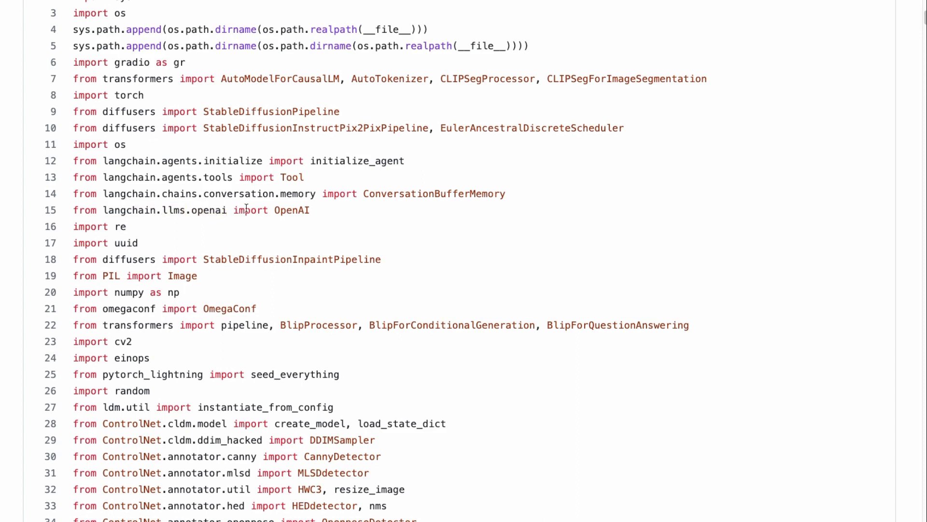
scroll("down", 3)
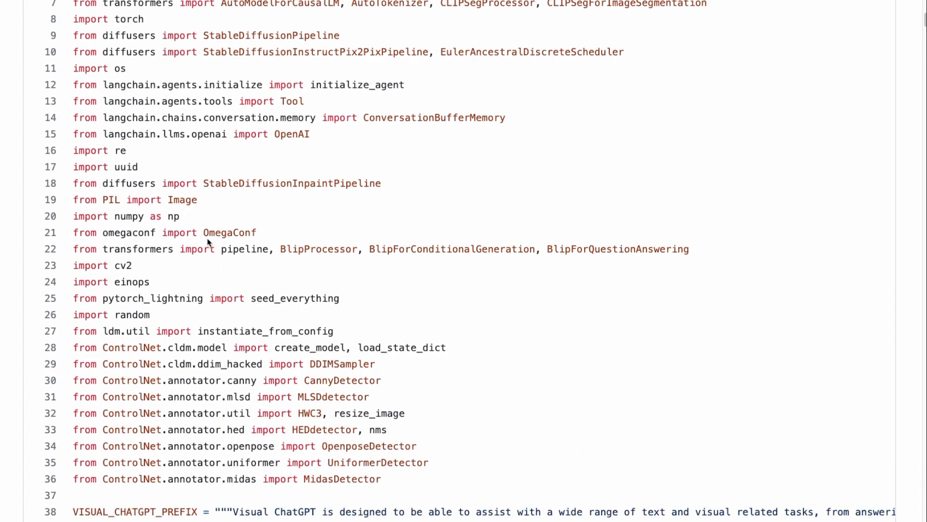
mouse_move(337, 227)
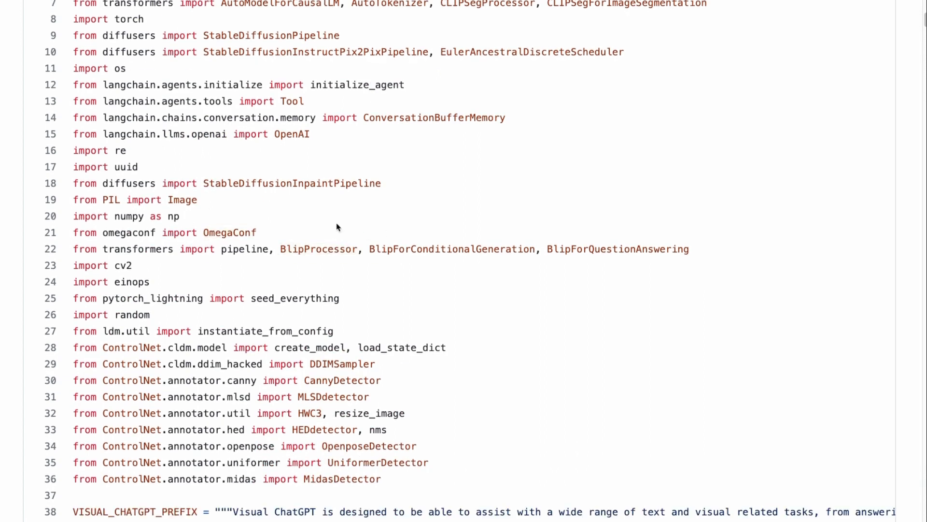
scroll("down", 3)
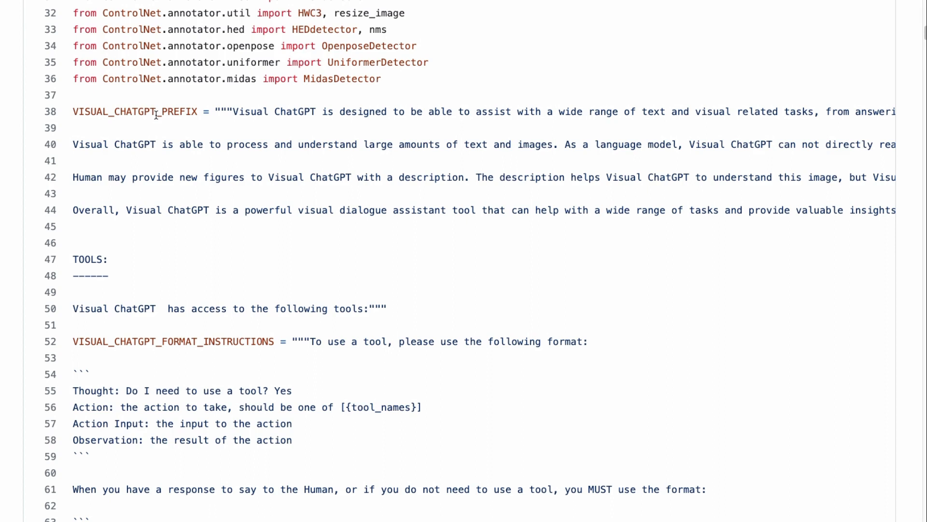
mouse_move(132, 221)
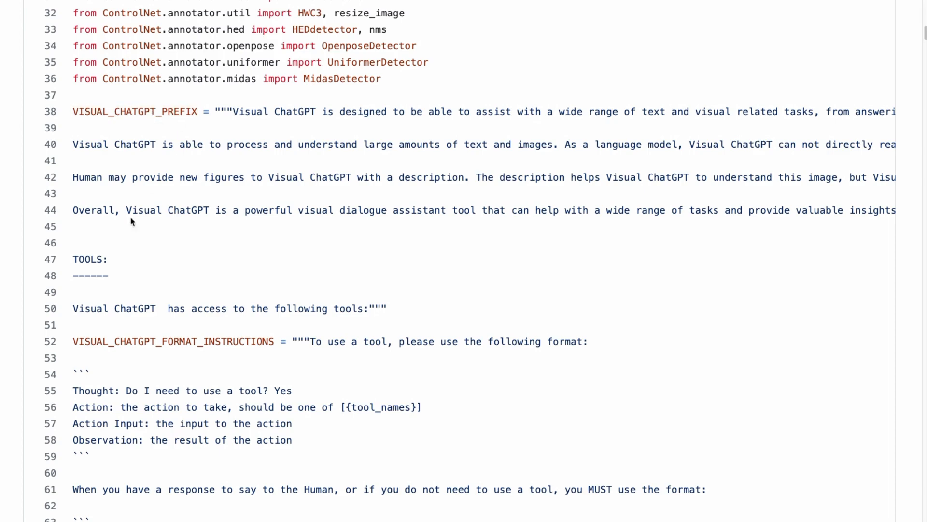
Step: Scroll through the prompt template strings in visual_chatgpt.py, double-clicking a word
scroll("down", 3)
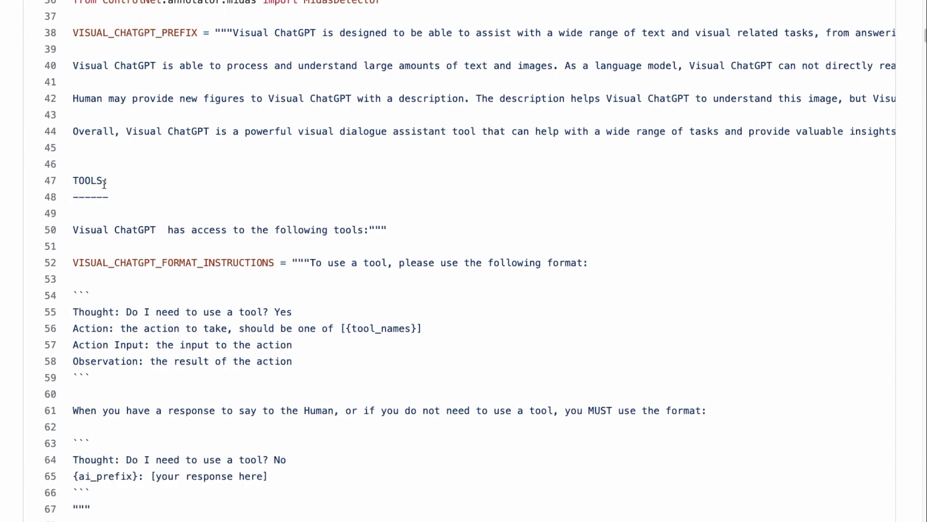
scroll("down", 3)
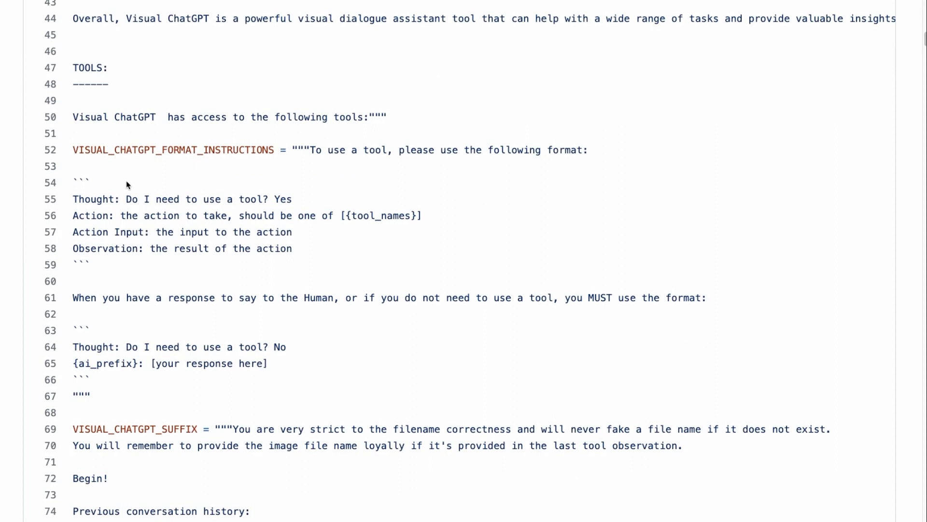
mouse_move(314, 227)
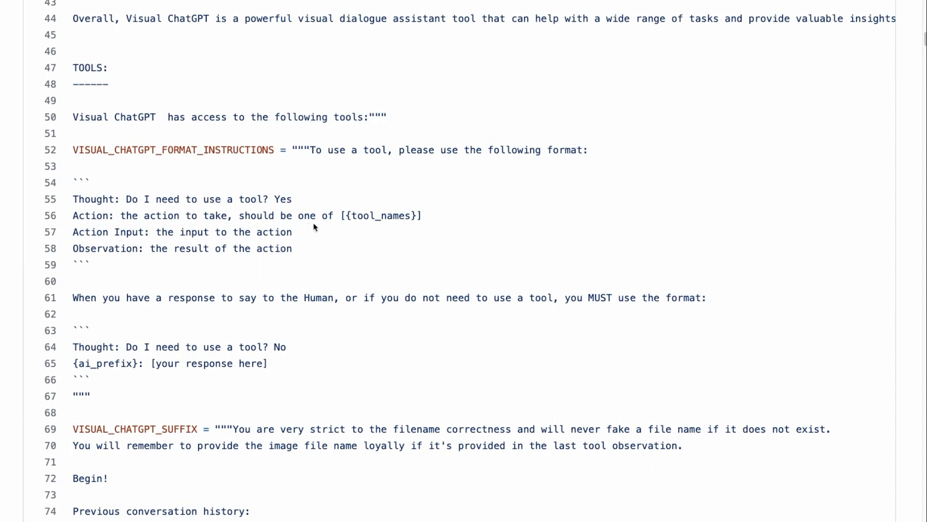
mouse_move(198, 200)
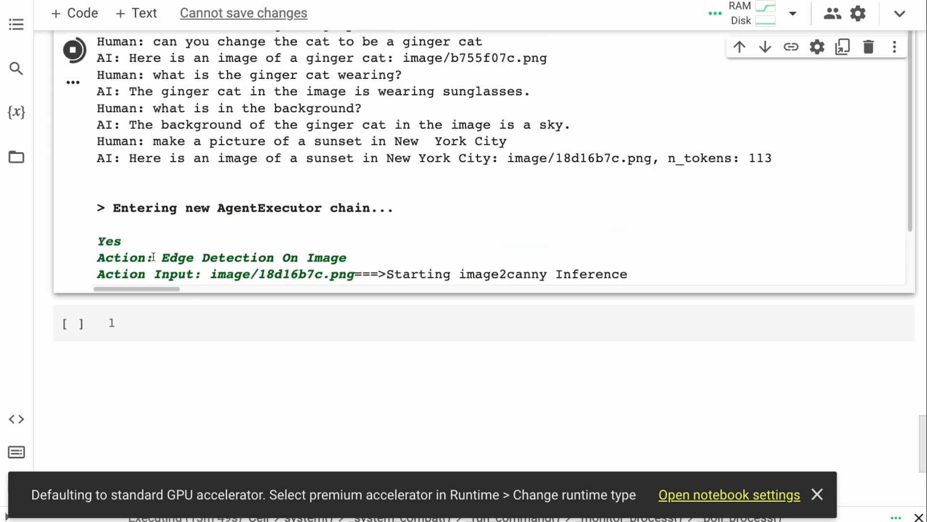
double_click(109, 240)
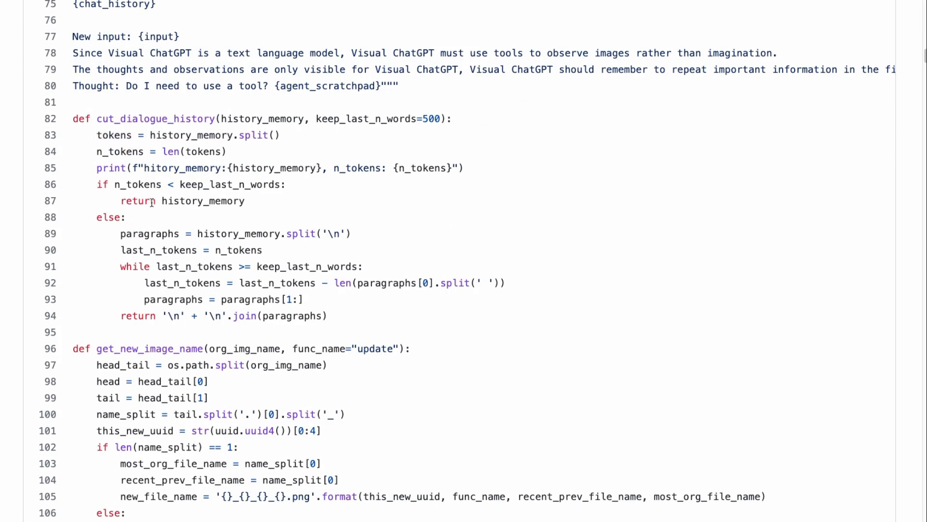
scroll("down", 3)
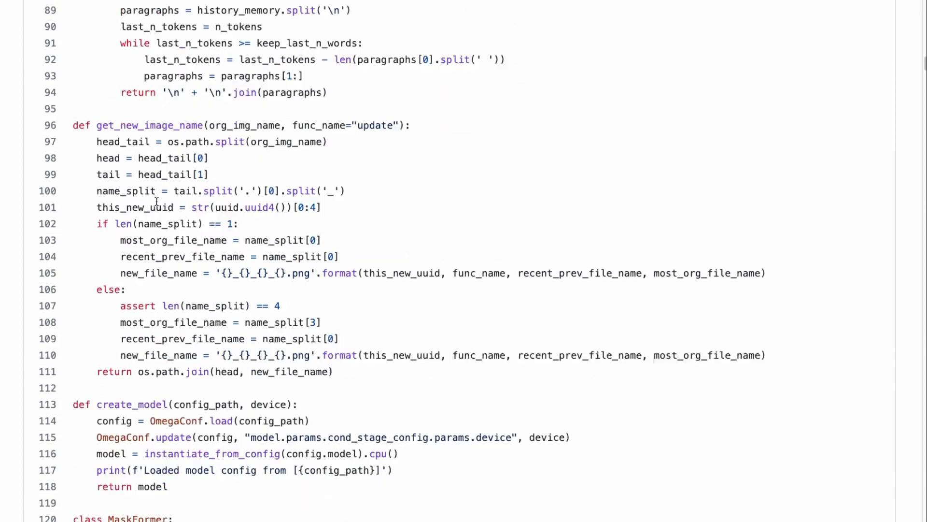
scroll("down", 3)
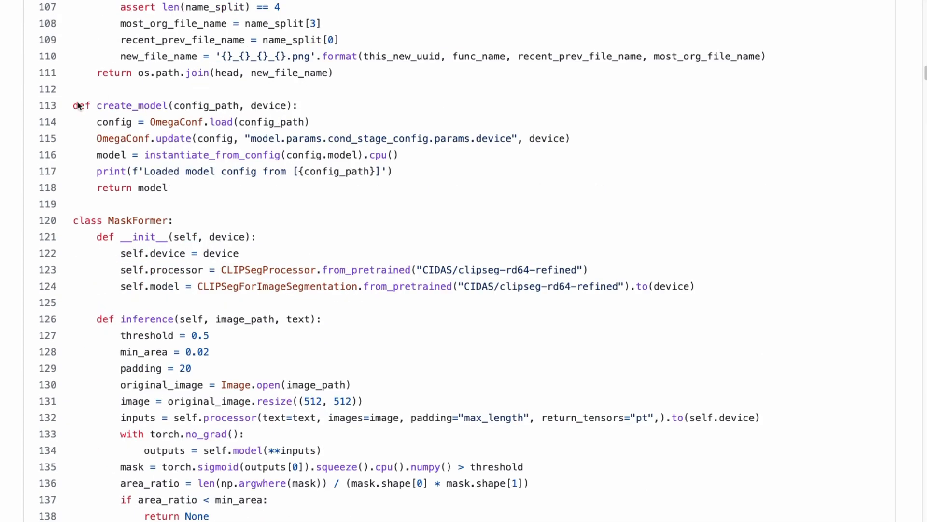
mouse_move(161, 206)
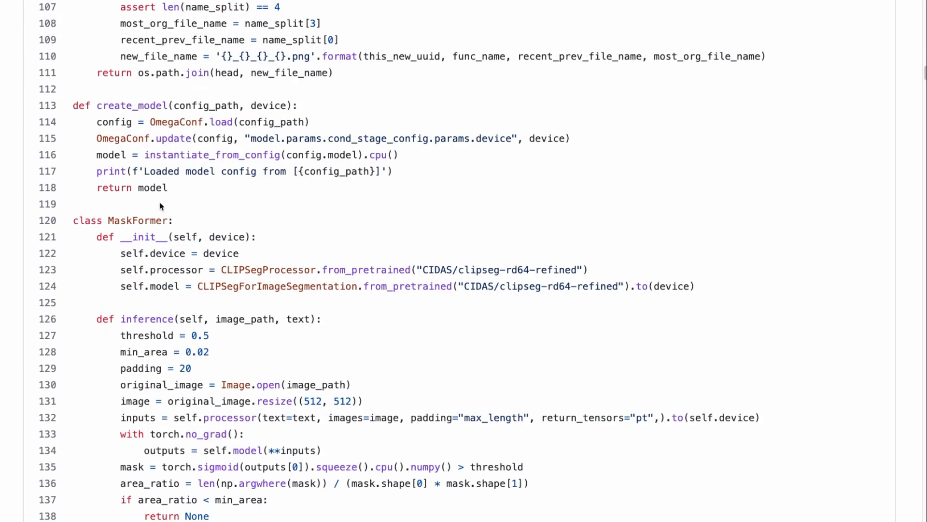
mouse_move(166, 249)
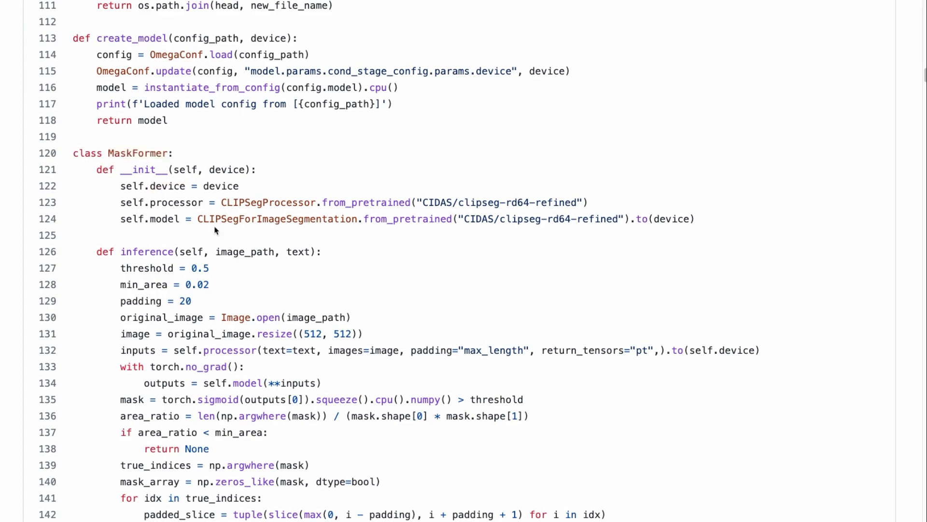
Step: Continue past the tool model classes down to the ConversationBot class
scroll("down", 3)
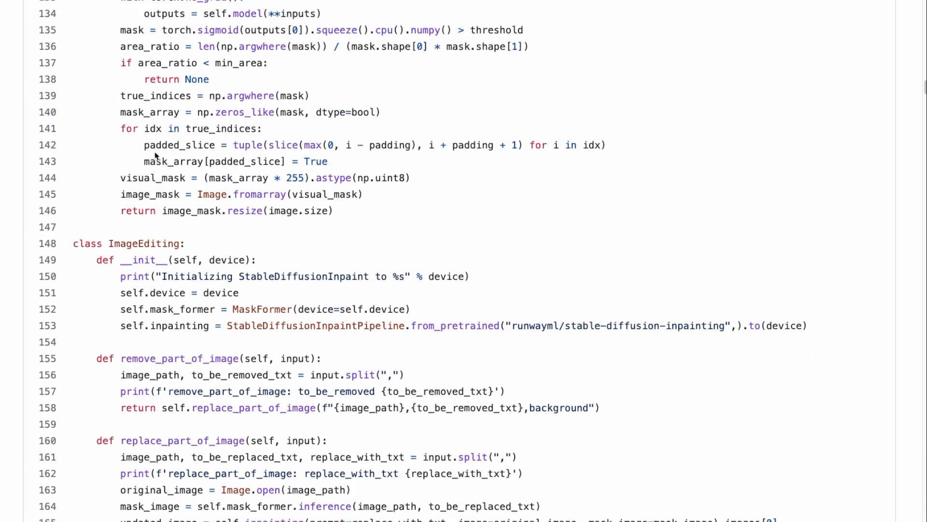
scroll("down", 3)
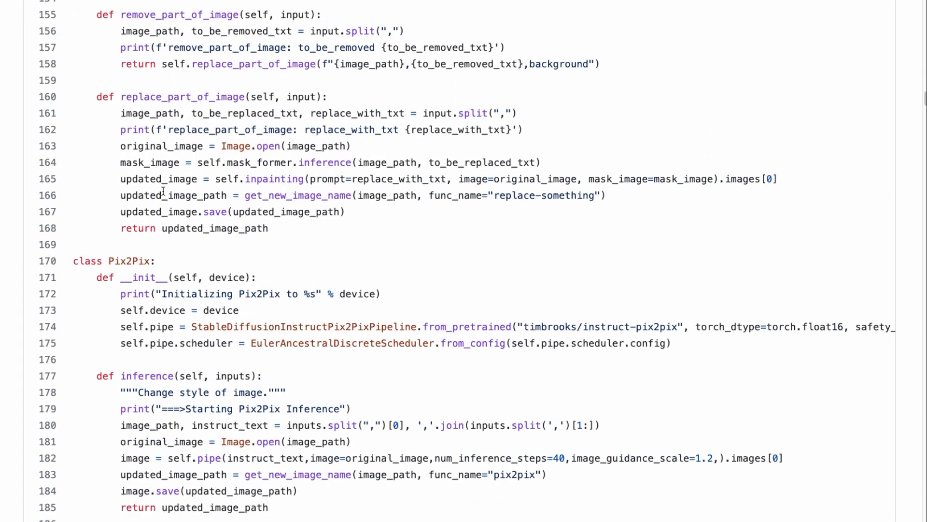
scroll("down", 3)
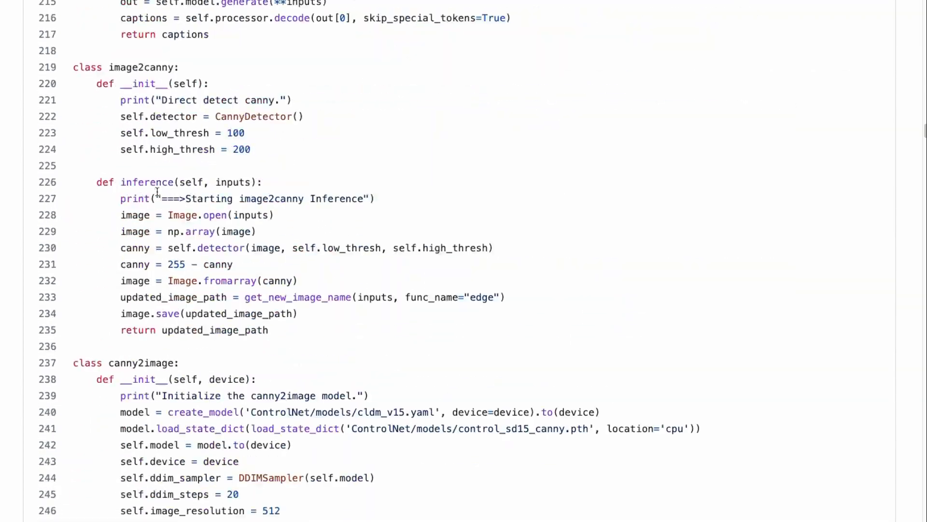
scroll("down", 3)
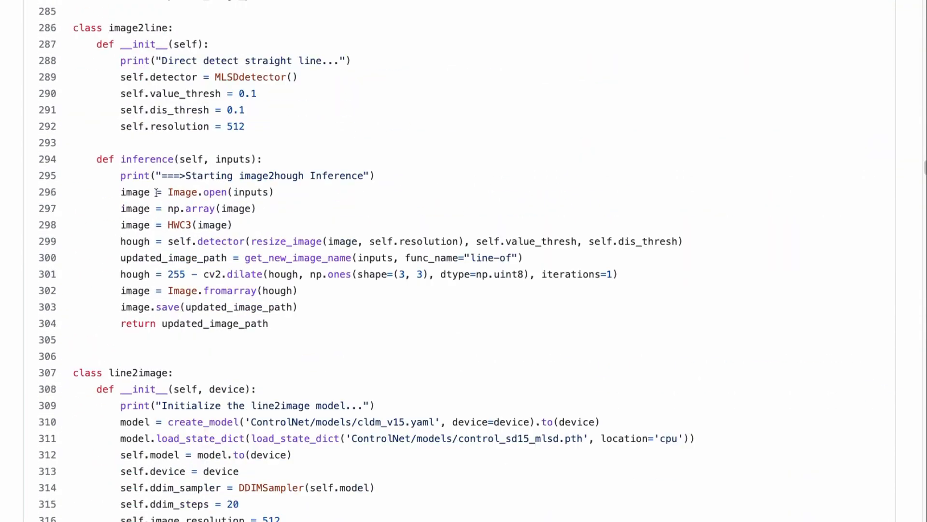
scroll("down", 3)
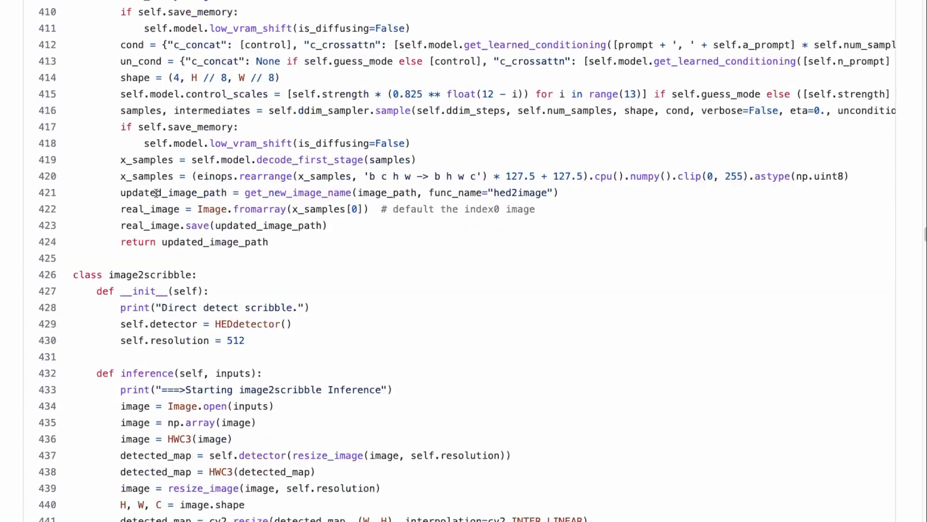
scroll("down", 3)
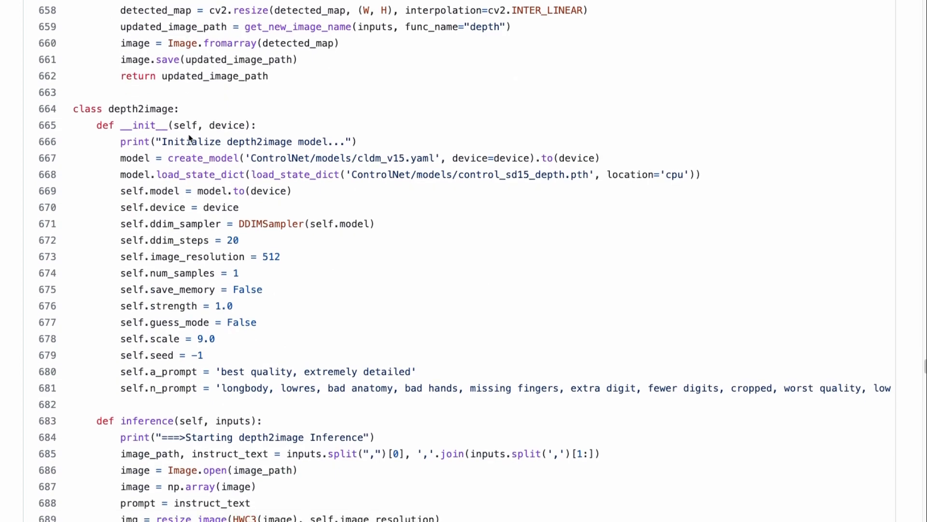
scroll("down", 3)
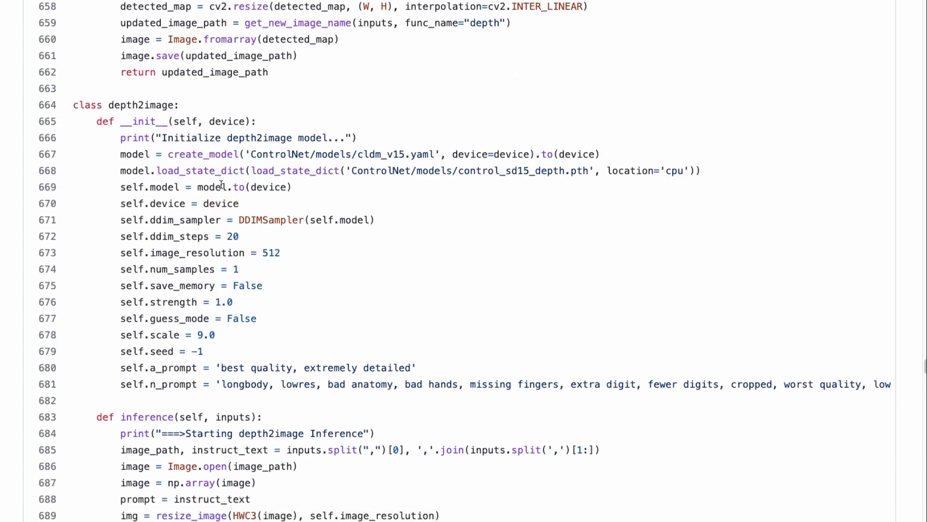
scroll("down", 3)
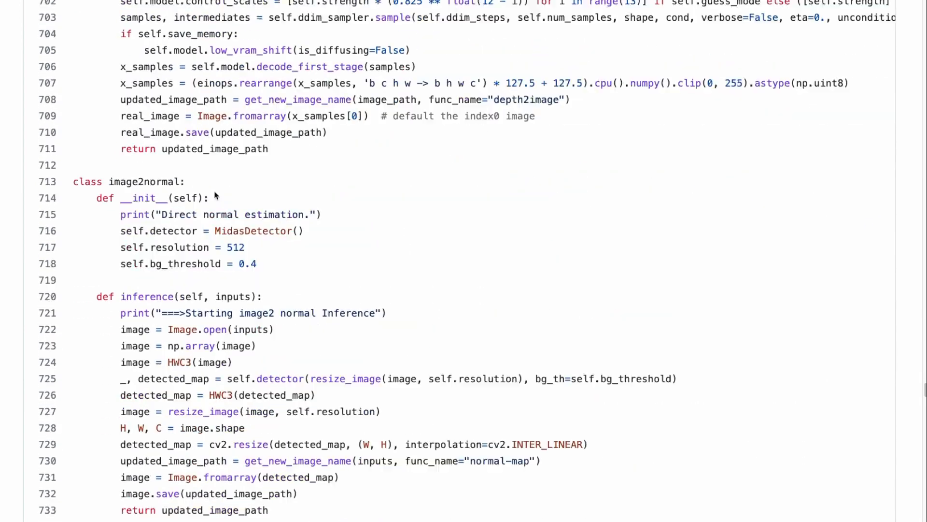
scroll("down", 3)
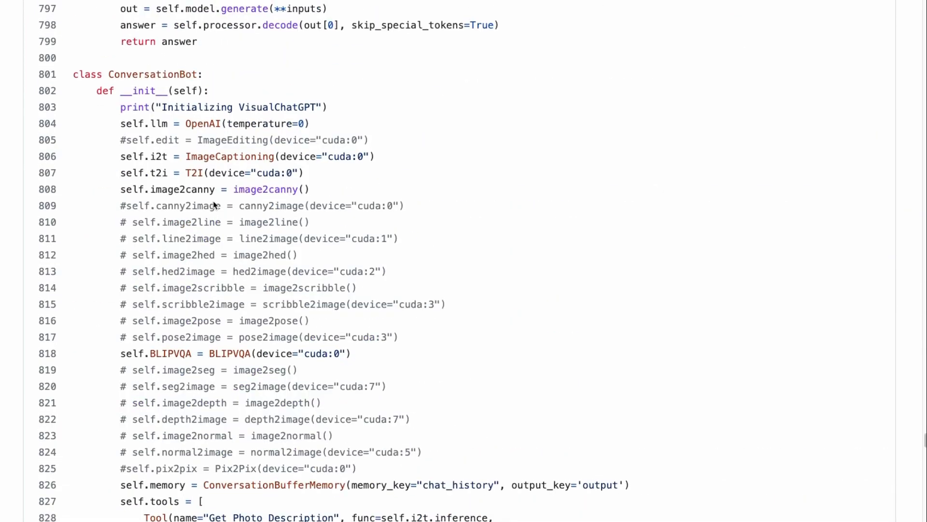
Step: Highlight OpenAI and BLIPVQA in ConversationBot's init, then reach the tools list
scroll("down", 3)
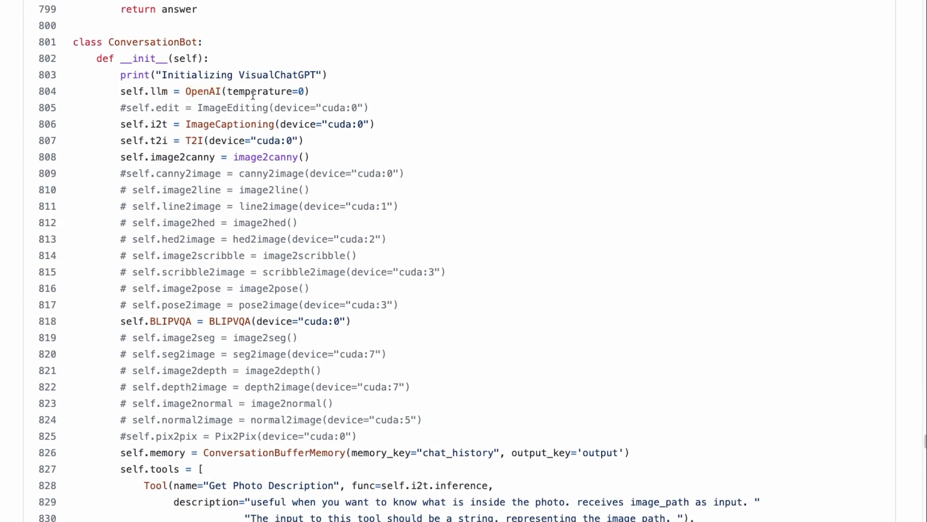
double_click(202, 91)
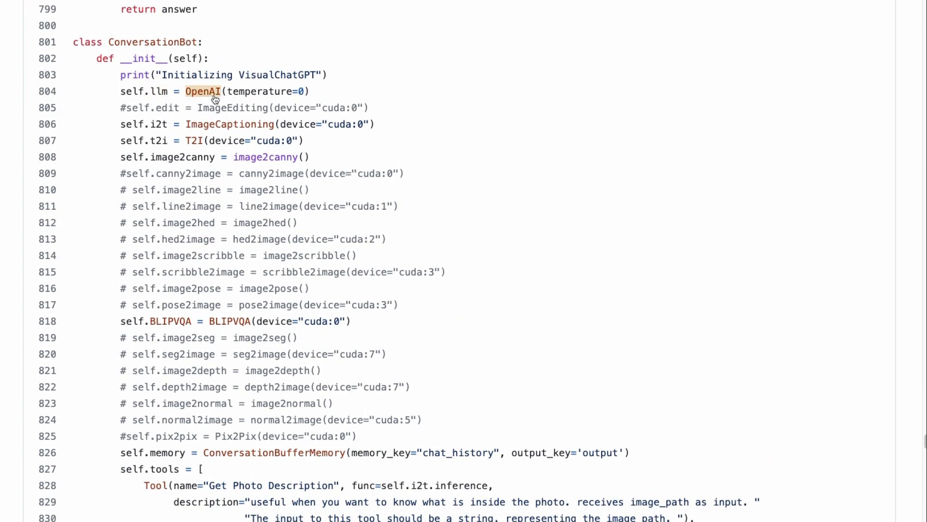
mouse_move(230, 124)
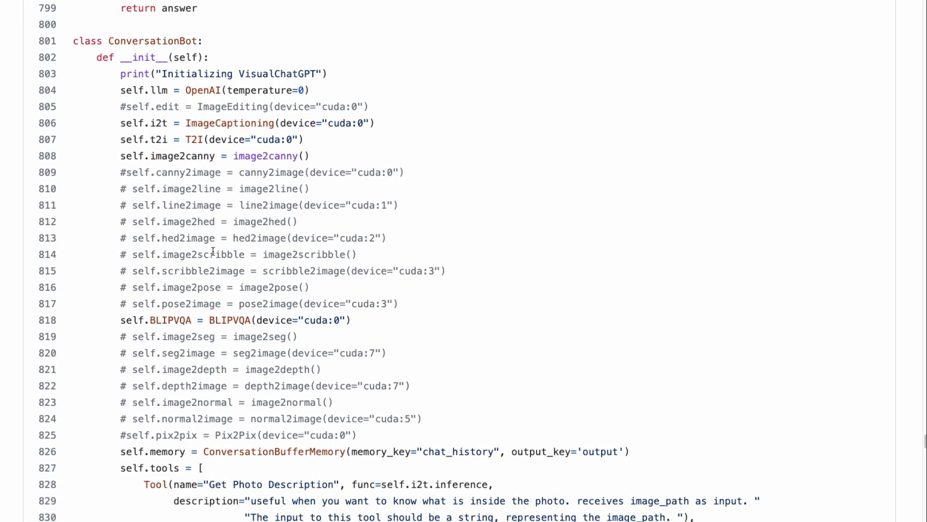
scroll("down", 3)
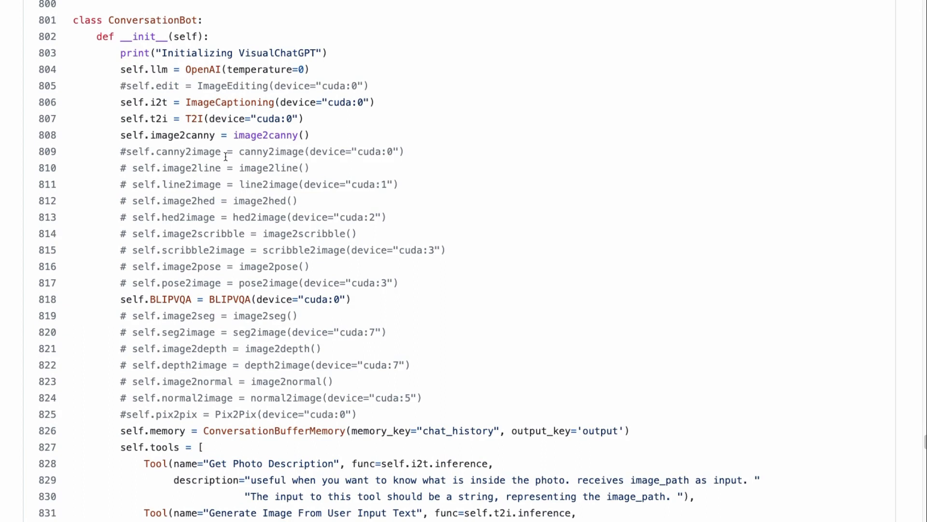
double_click(183, 135)
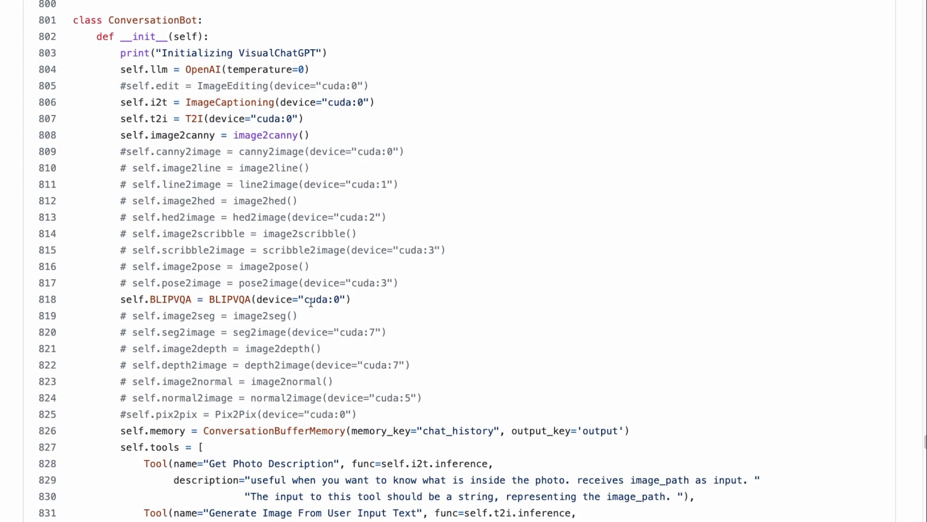
mouse_move(191, 311)
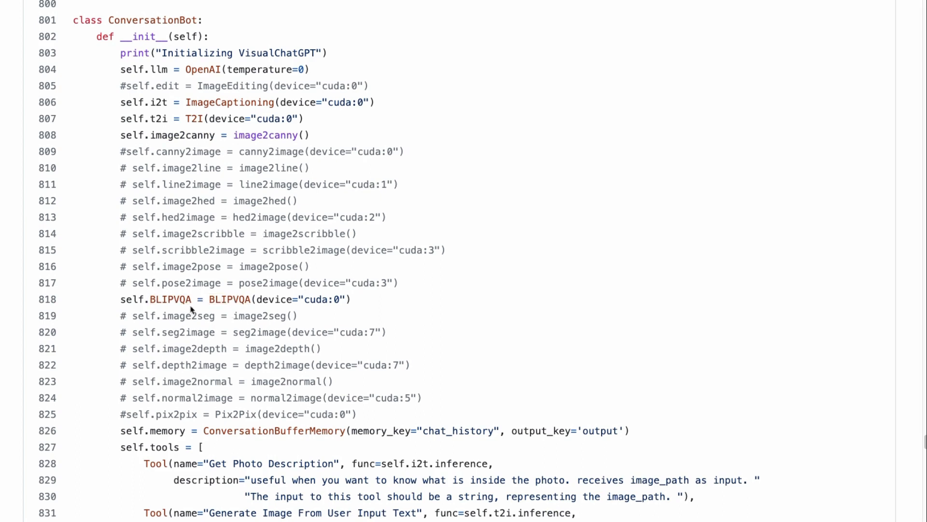
double_click(229, 102)
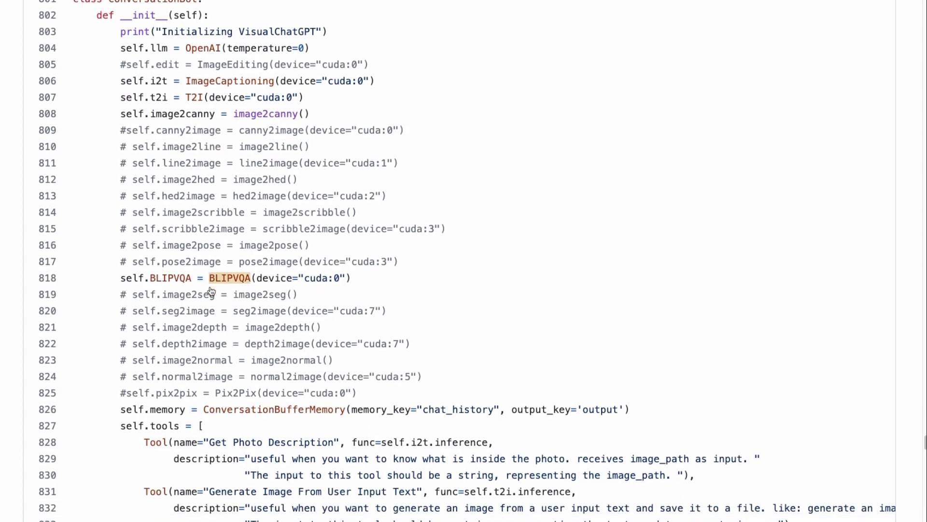
double_click(229, 278)
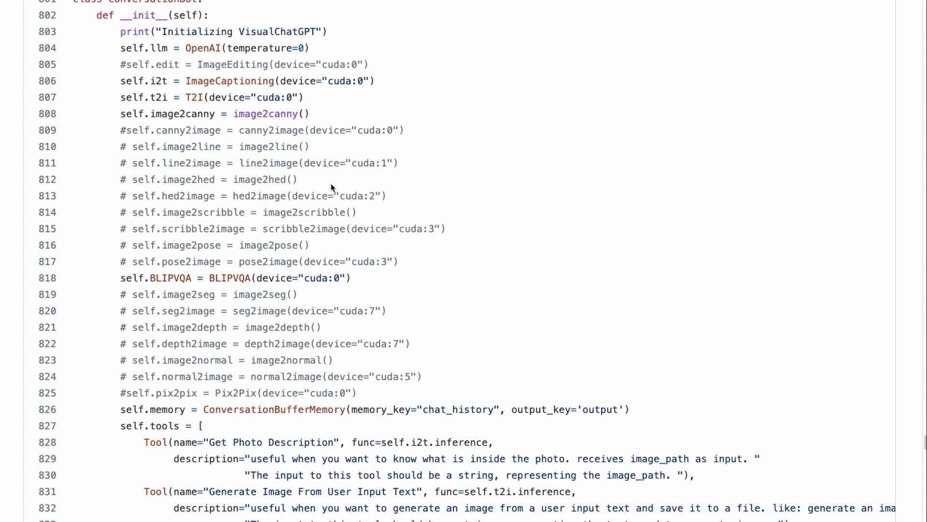
mouse_move(269, 140)
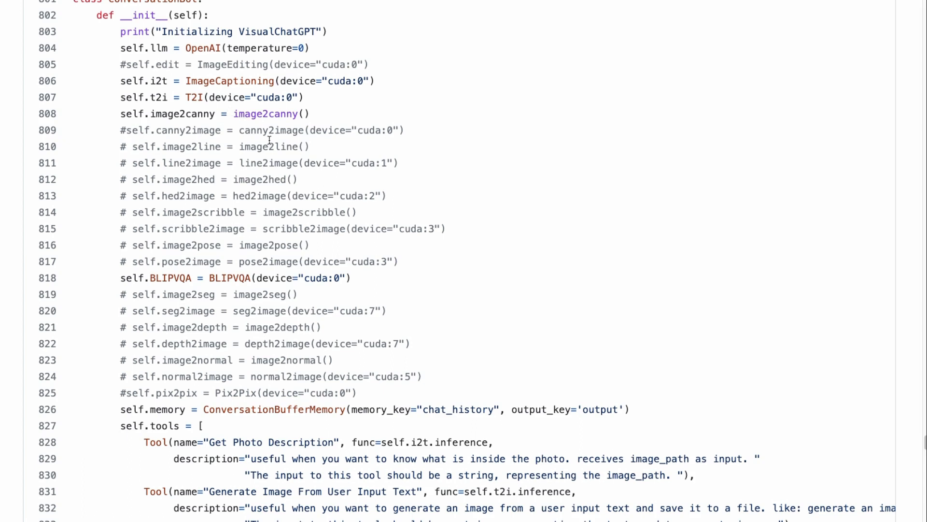
mouse_move(537, 57)
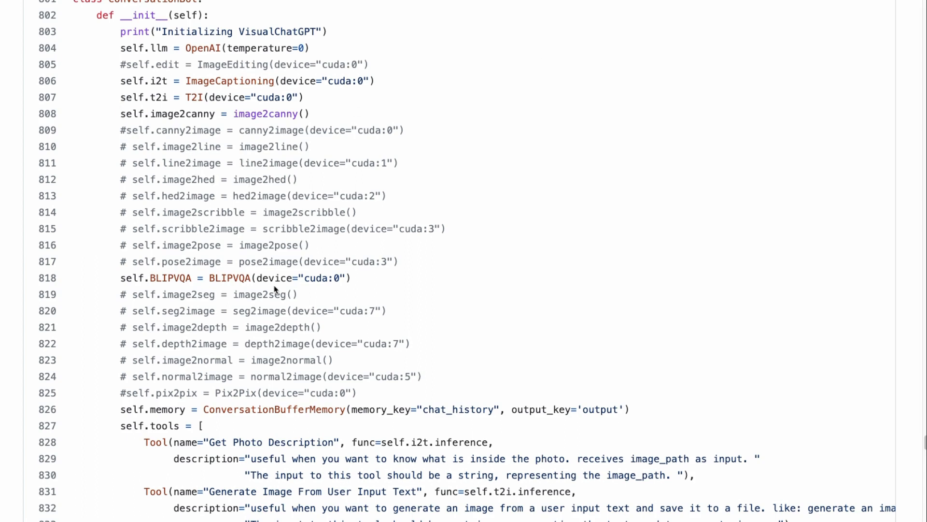
scroll("down", 3)
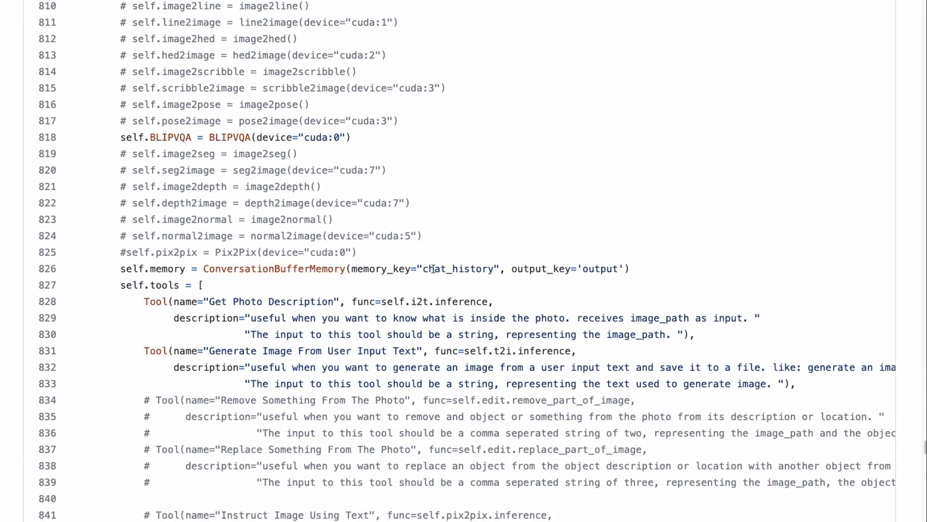
Step: Highlight ConversationBufferMemory in visual_chatgpt.py and scroll to the self.tools Tool list
double_click(274, 269)
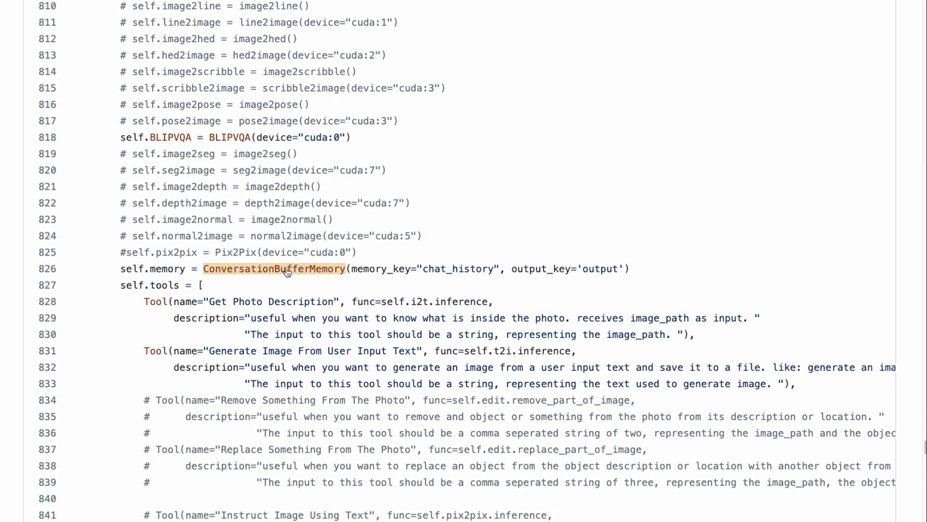
scroll("down", 3)
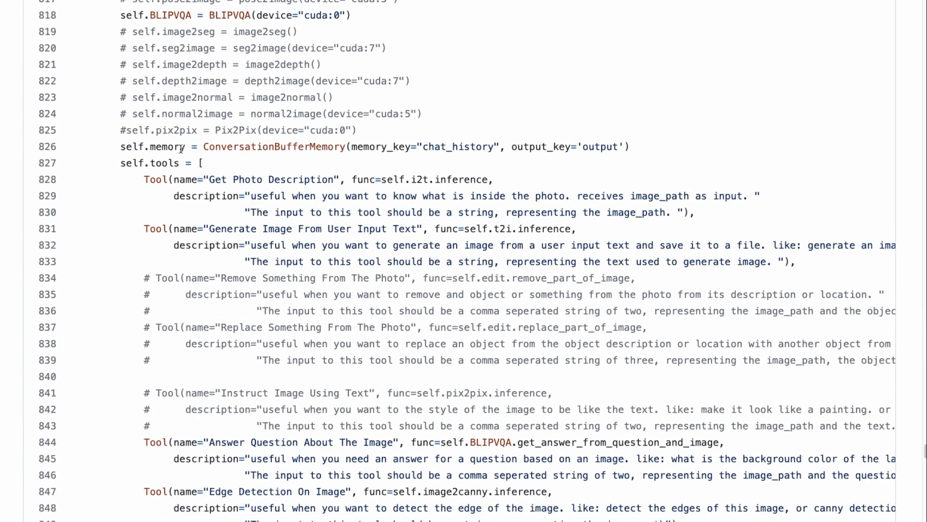
scroll("down", 3)
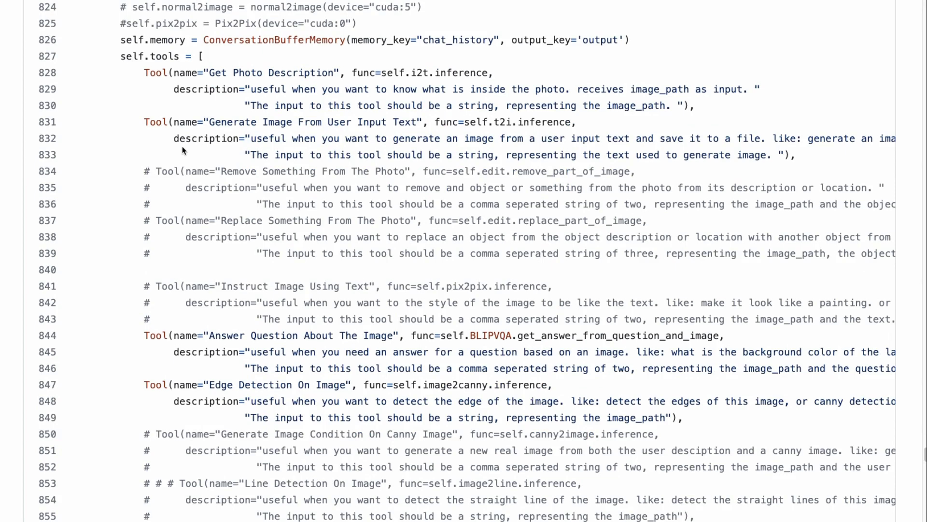
mouse_move(347, 123)
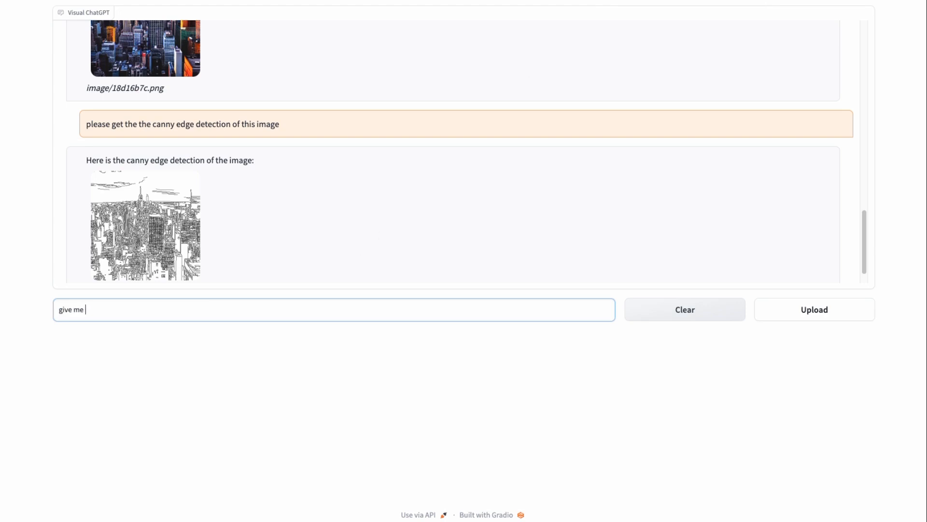
Step: Ask for a description of image/18d16b7c.png, then ask what time of day it shows
type("a description")
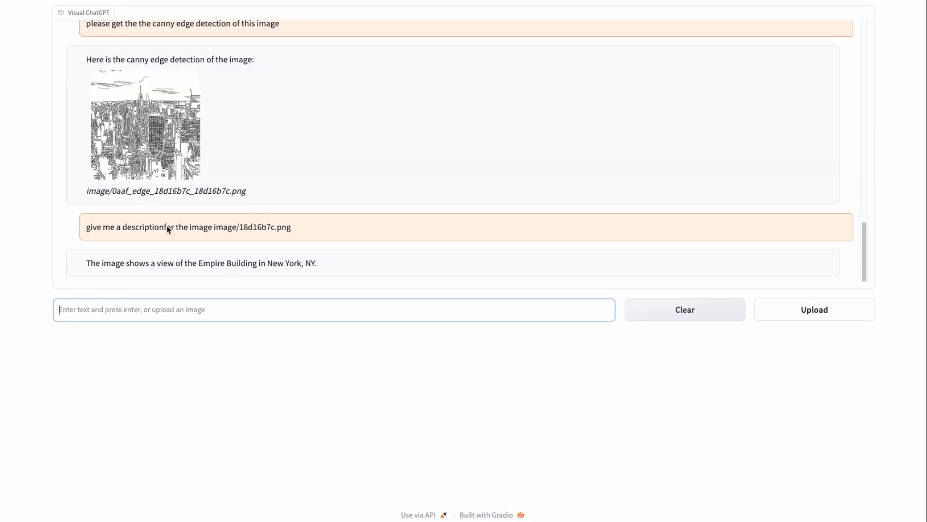
mouse_move(251, 279)
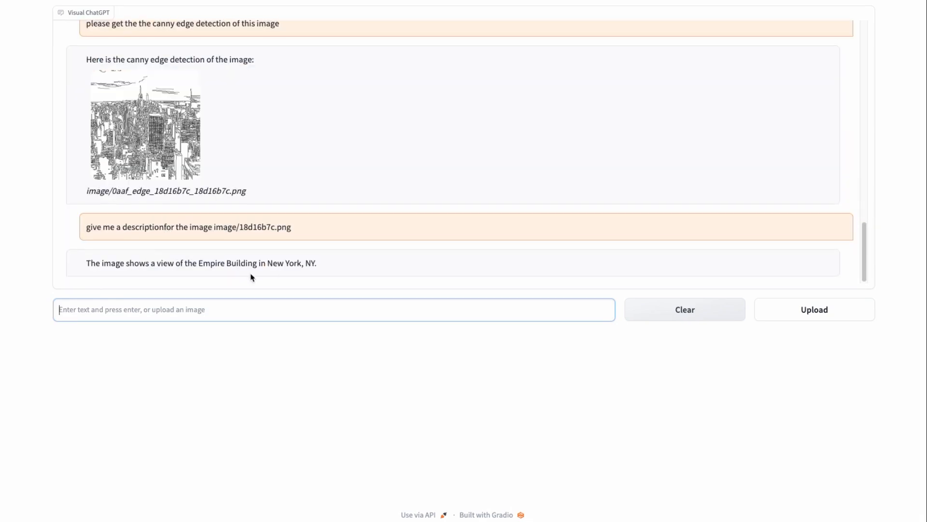
mouse_move(247, 314)
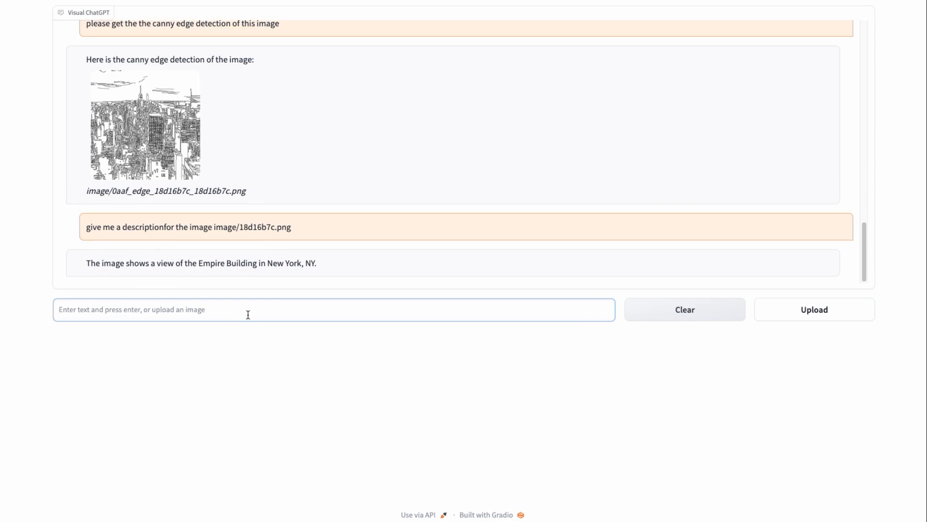
type("what time of")
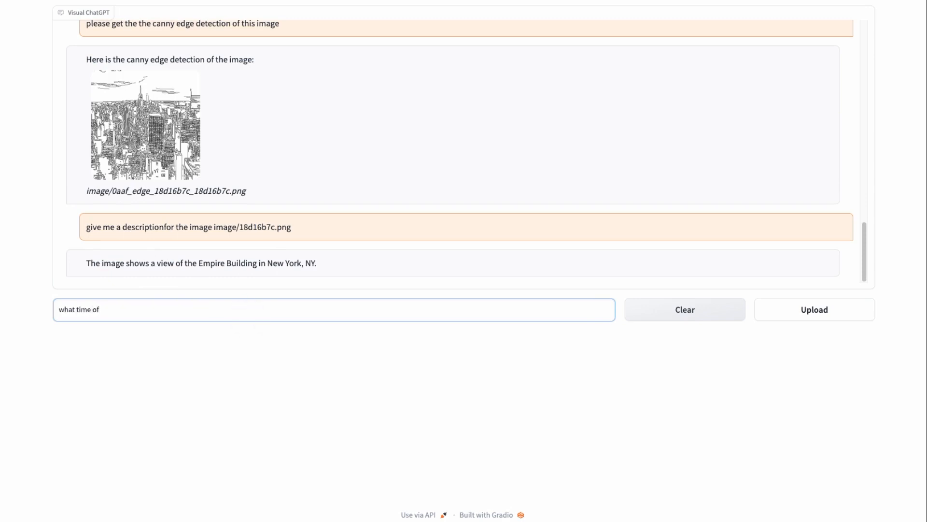
type("day is it in the")
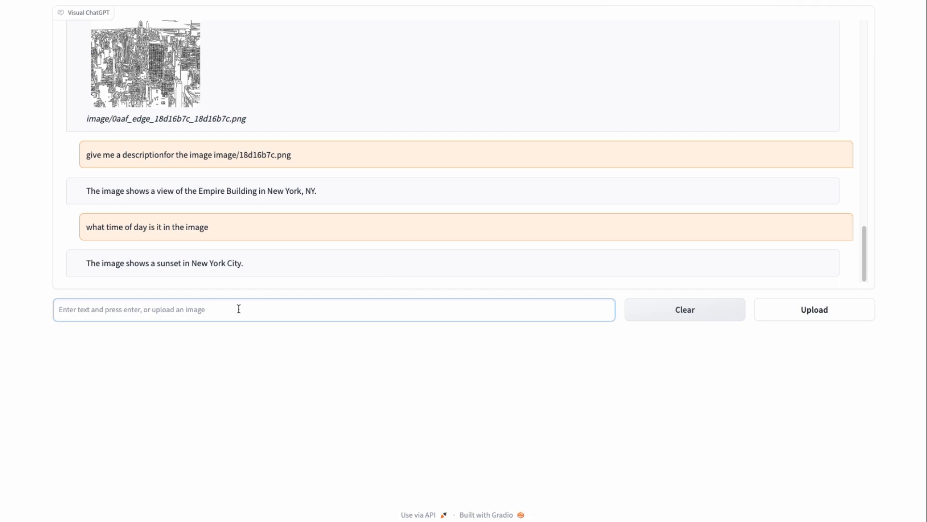
type("how ar")
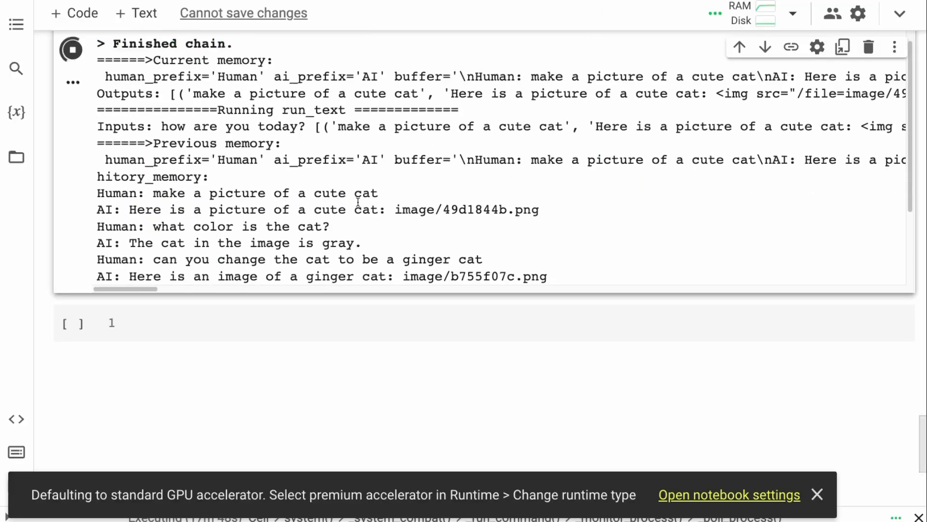
Step: Scroll the Colab cell output to the Finished chain and history_memory log
scroll("down", 3)
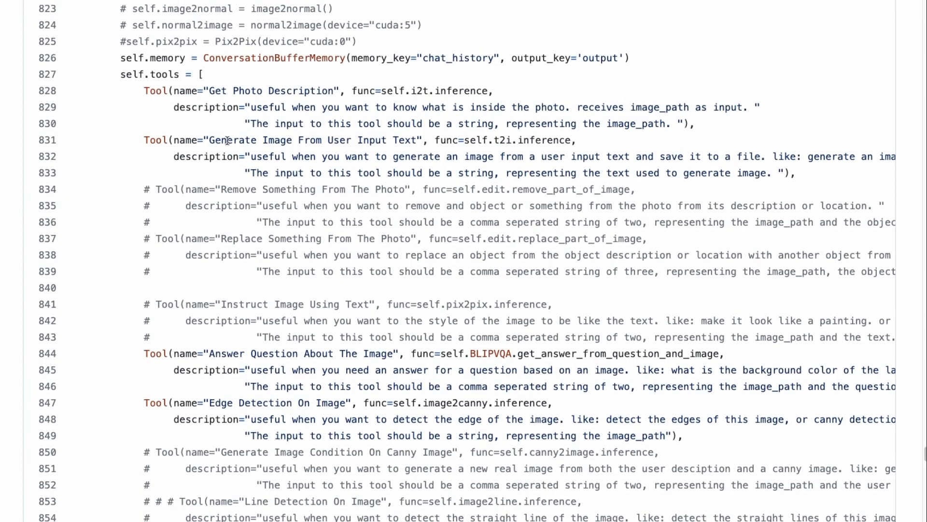
Step: Scroll visual_chatgpt.py past the Tool list to initialize_agent and def run_text
scroll("down", 3)
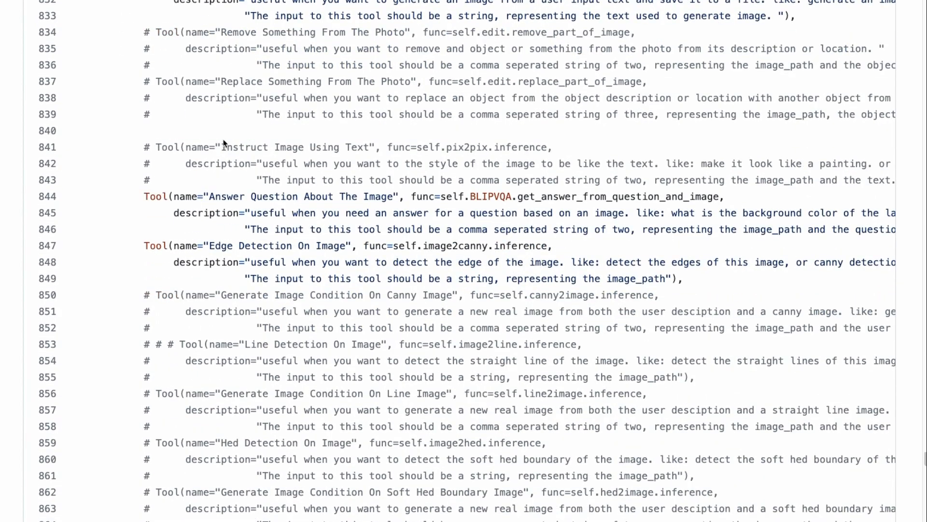
scroll("down", 3)
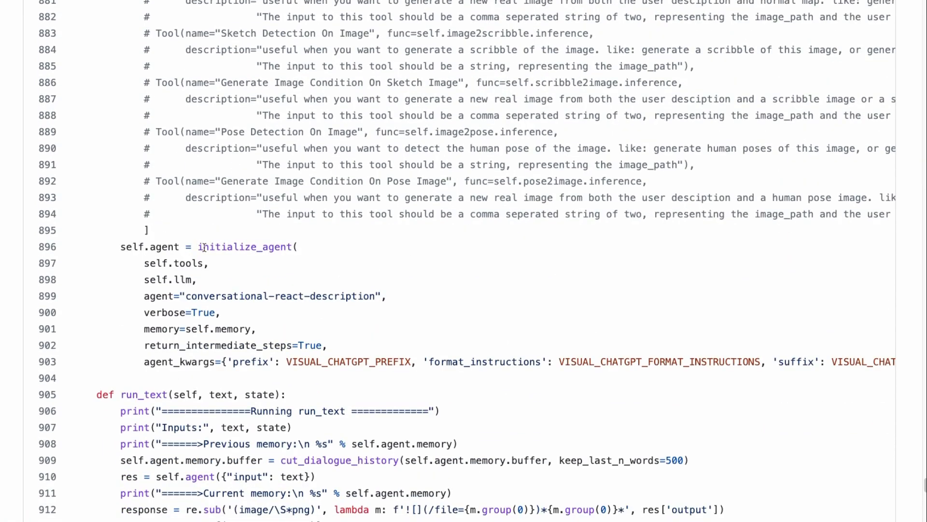
double_click(245, 247)
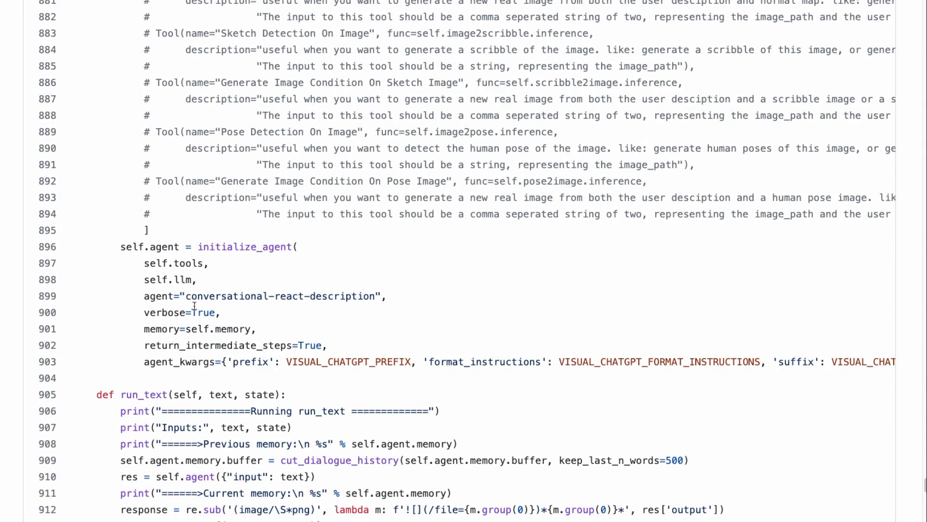
mouse_move(255, 297)
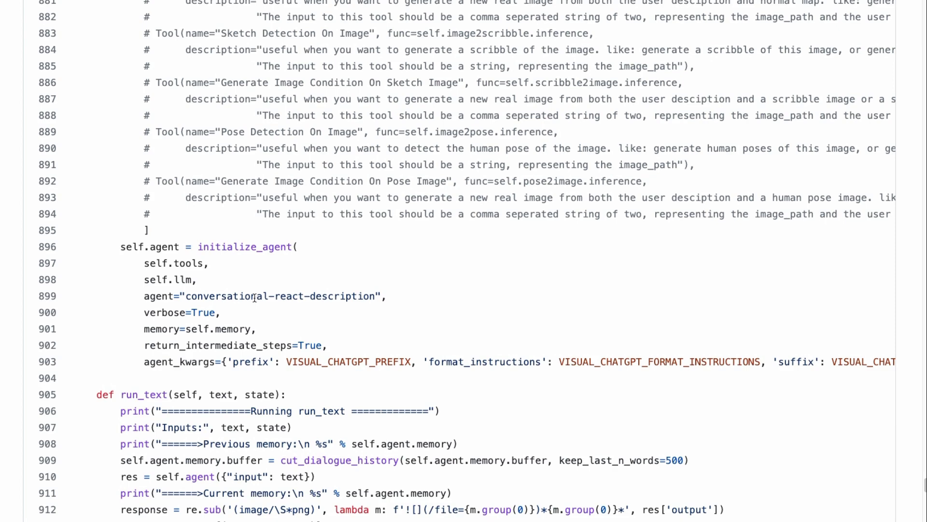
mouse_move(298, 284)
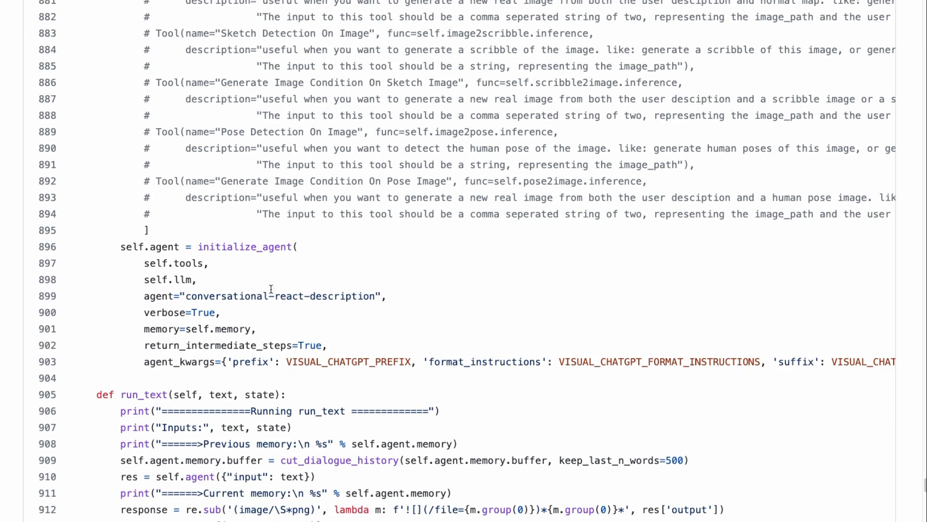
scroll("down", 3)
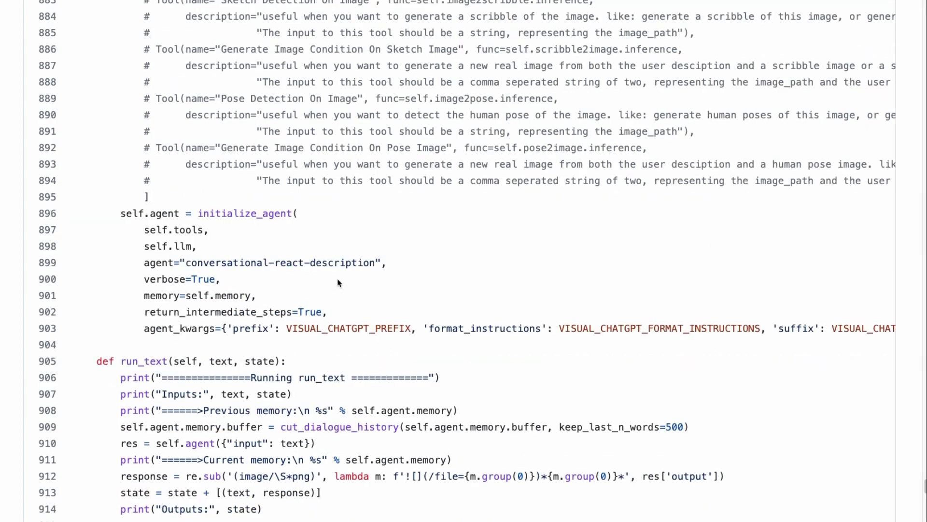
scroll("down", 3)
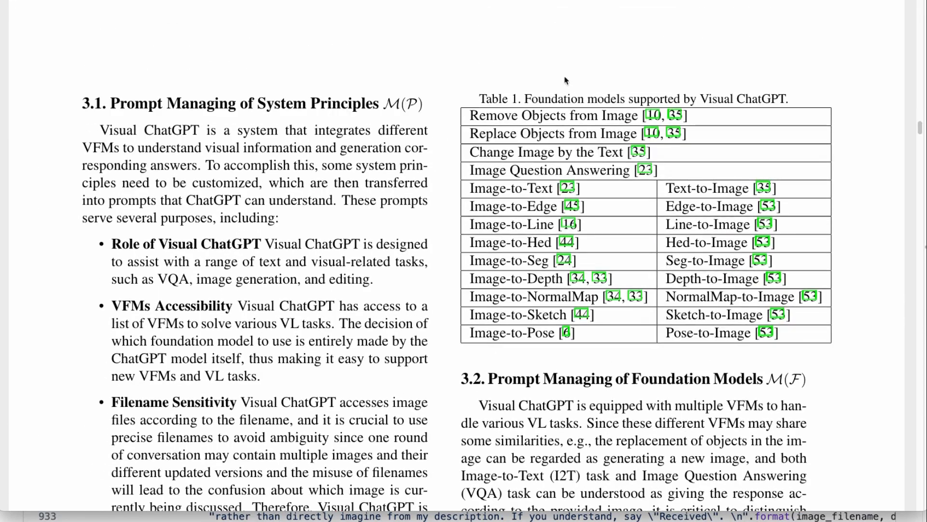
mouse_move(907, 148)
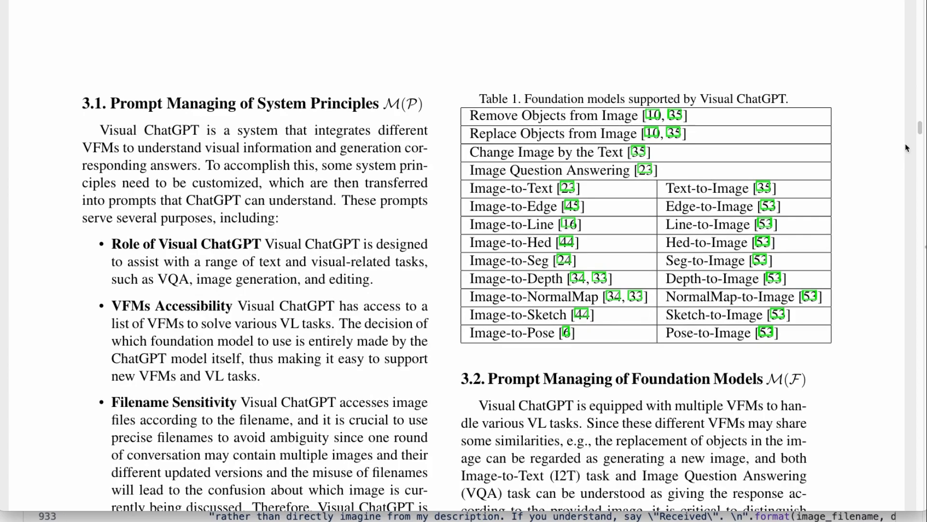
Step: Scroll the paper from Table 1 to Section 4.1 Setup on ChatGPT, LangChain and 22 VFMs
scroll("down", 3)
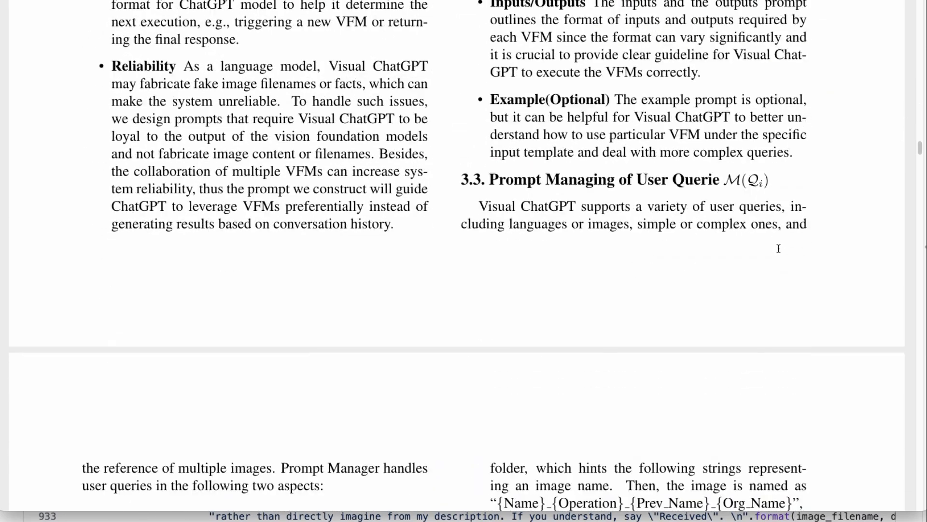
scroll("down", 3)
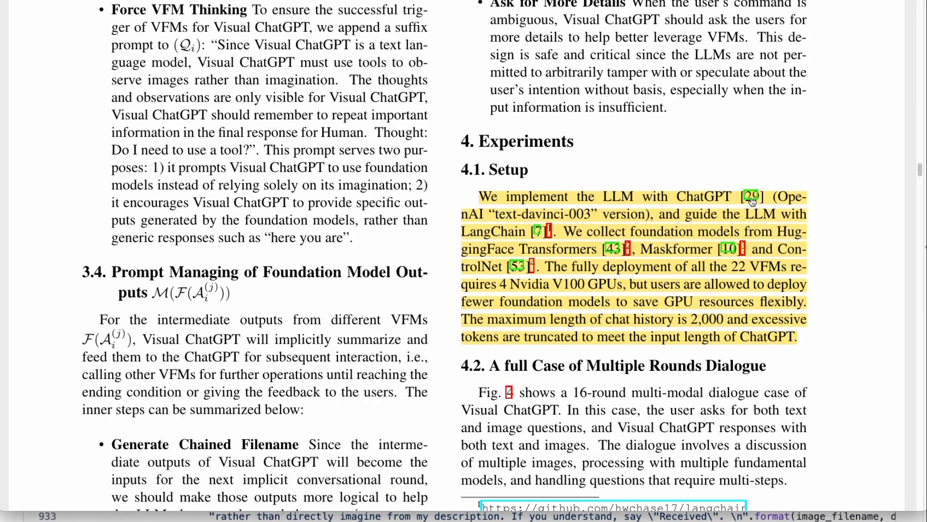
mouse_move(602, 230)
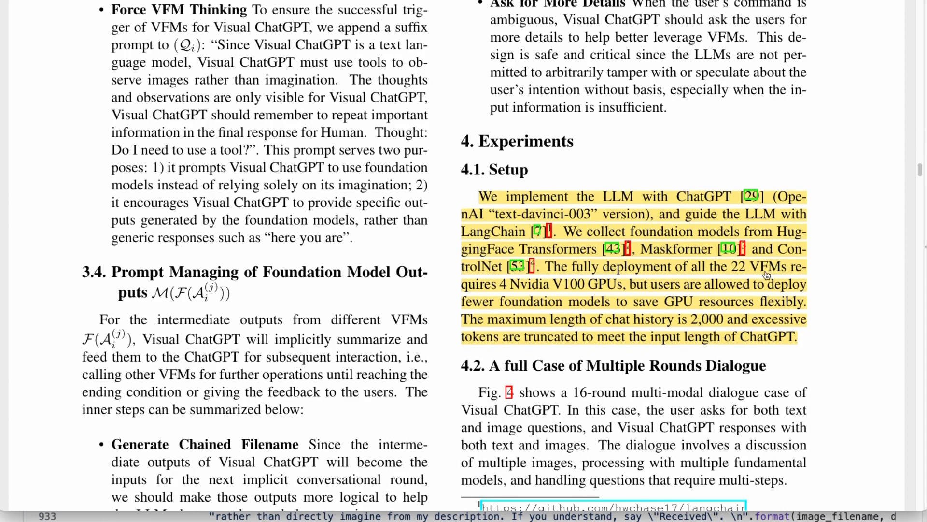
mouse_move(769, 276)
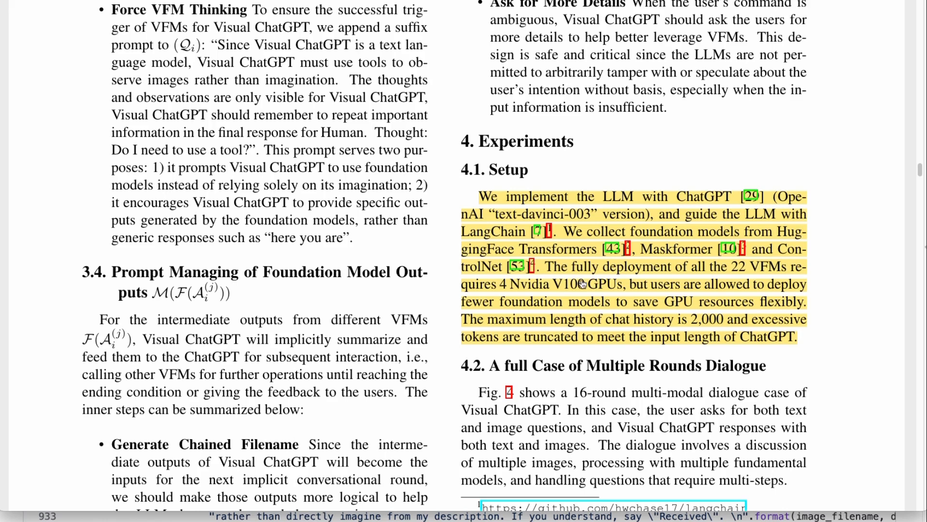
mouse_move(405, 219)
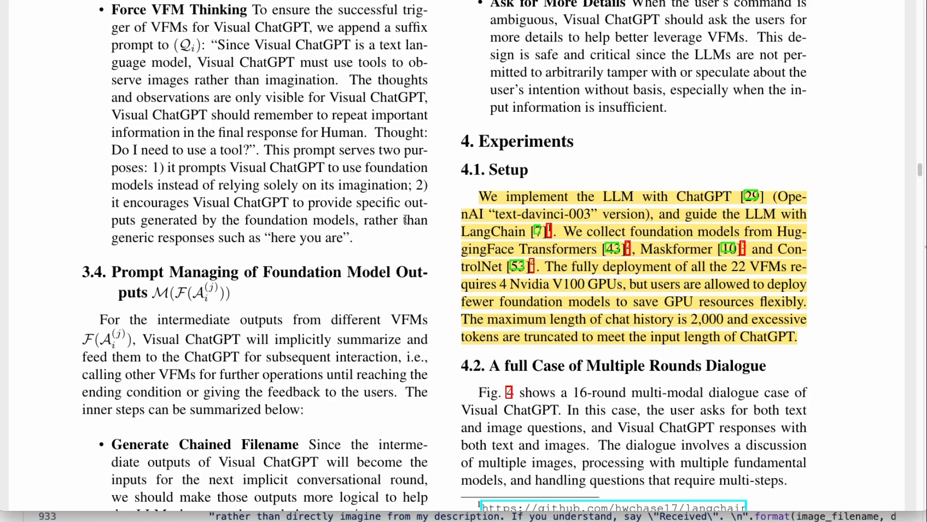